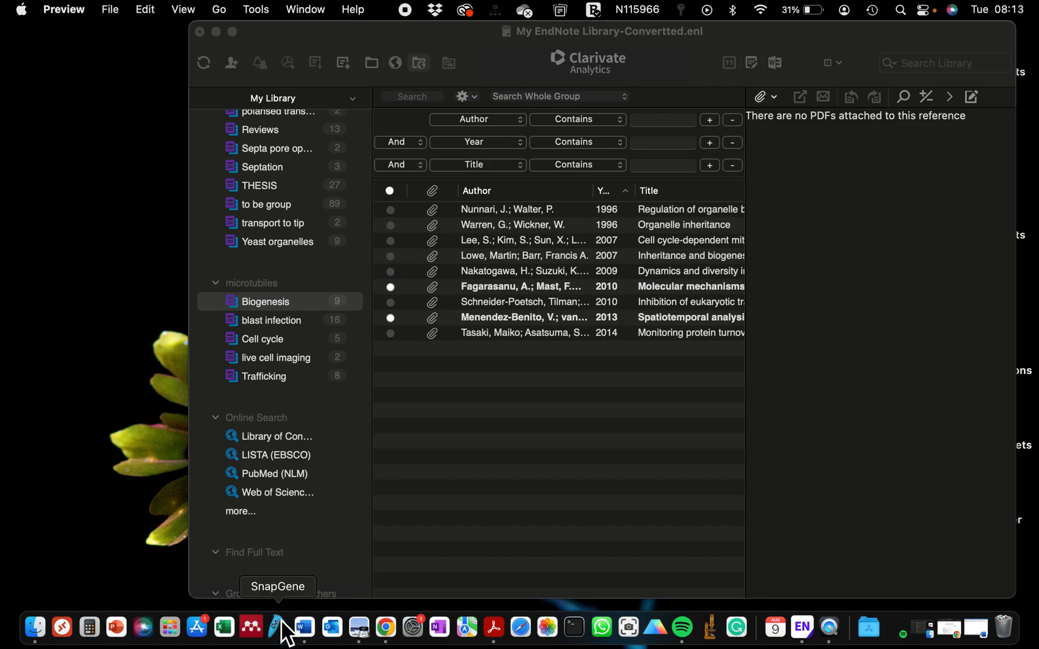
Step: Switch from the EndNote library to the Word document with the inserted citations
{"action": "left_click", "coordinate": [310, 626]}
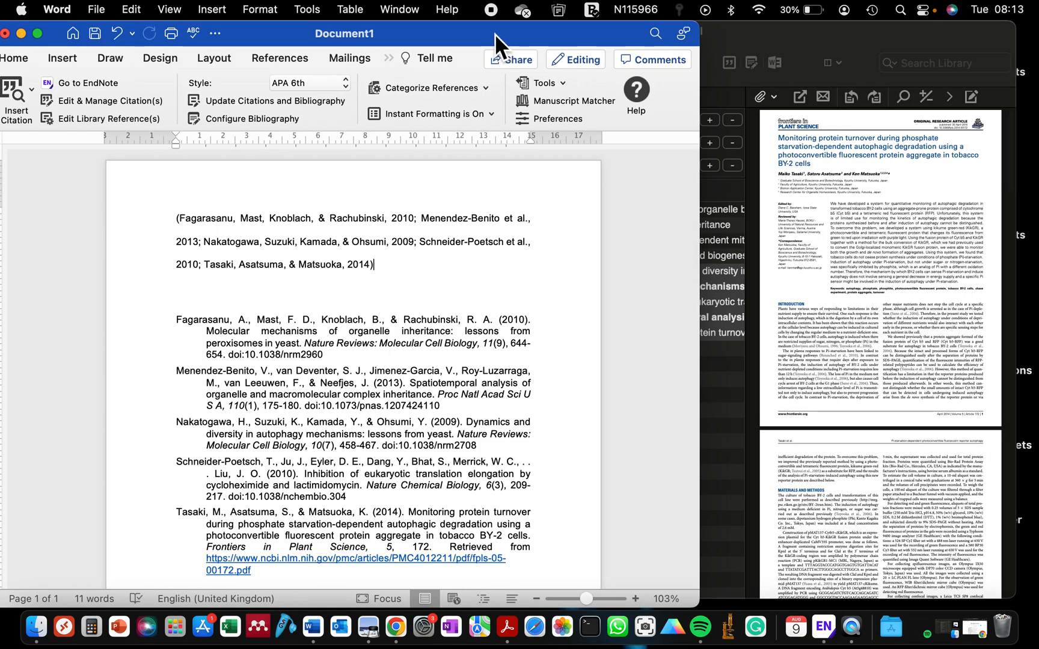
{"action": "left_click_drag", "start_coordinate": [342, 34], "coordinate": [540, 34]}
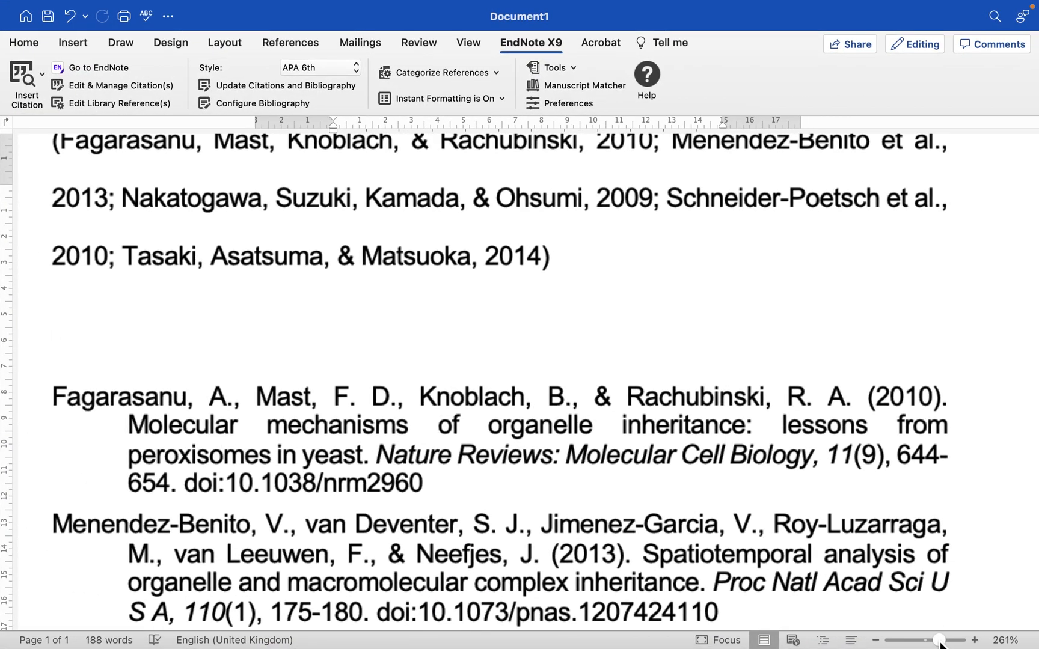
{"action": "scroll", "scroll_direction": "down", "scroll_amount": 3}
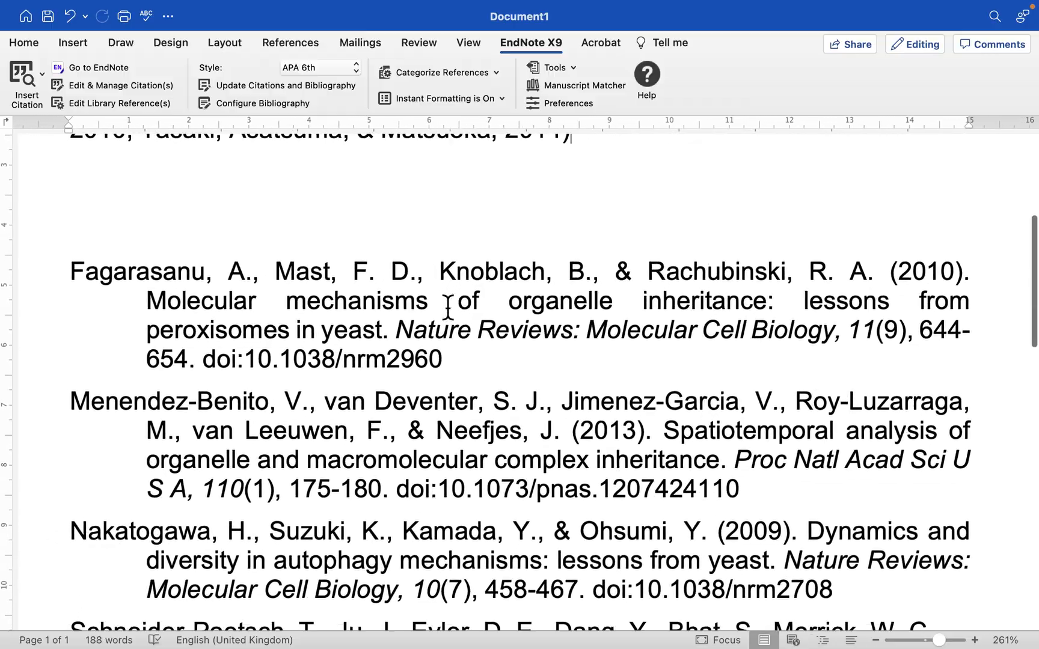
{"action": "scroll", "scroll_direction": "down", "scroll_amount": 3}
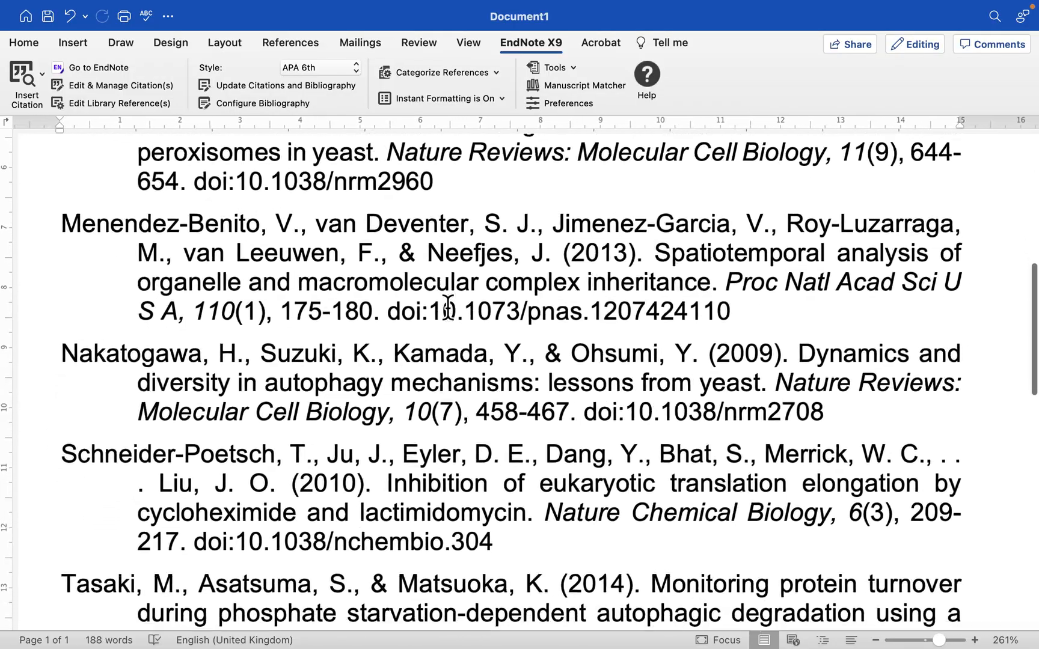
{"action": "scroll", "scroll_direction": "up", "scroll_amount": 3}
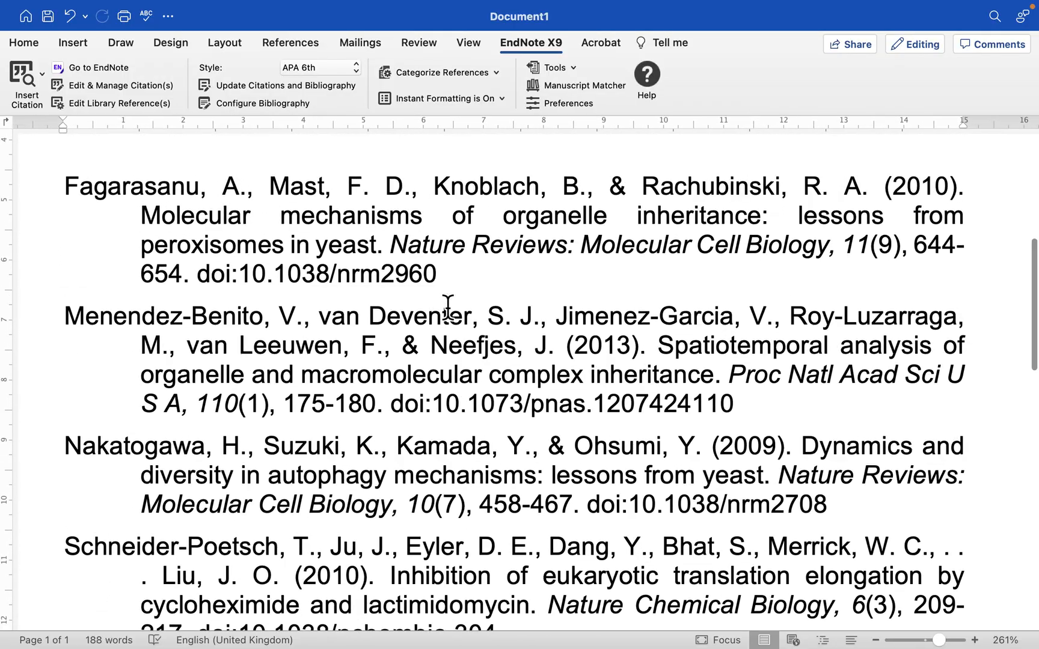
{"action": "left_click_drag", "start_coordinate": [197, 274], "coordinate": [434, 274]}
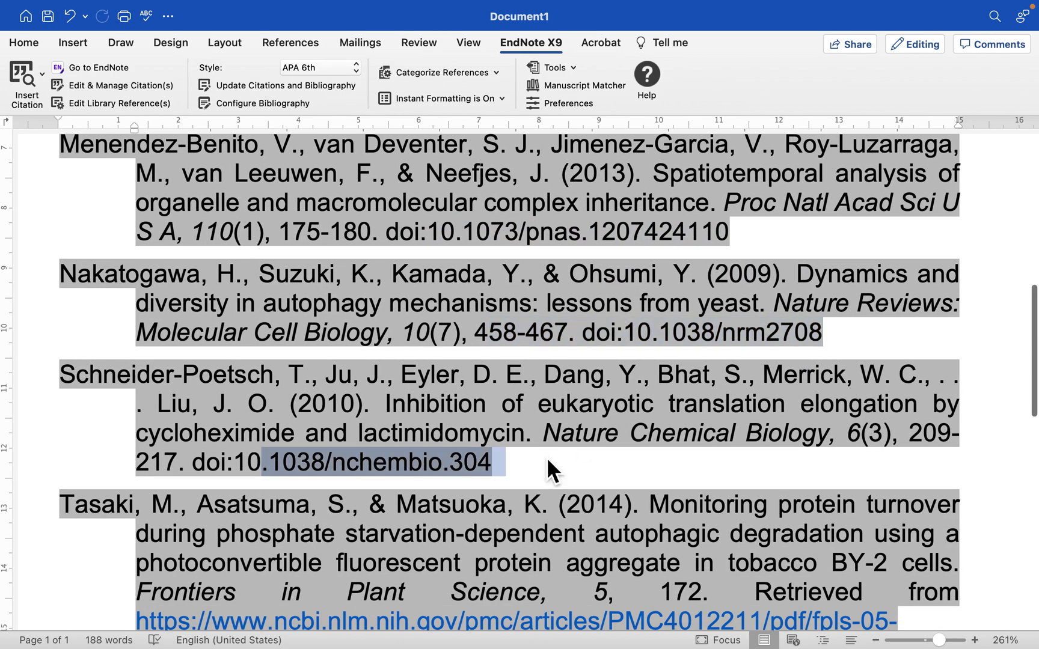
{"action": "scroll", "scroll_direction": "down", "scroll_amount": 3}
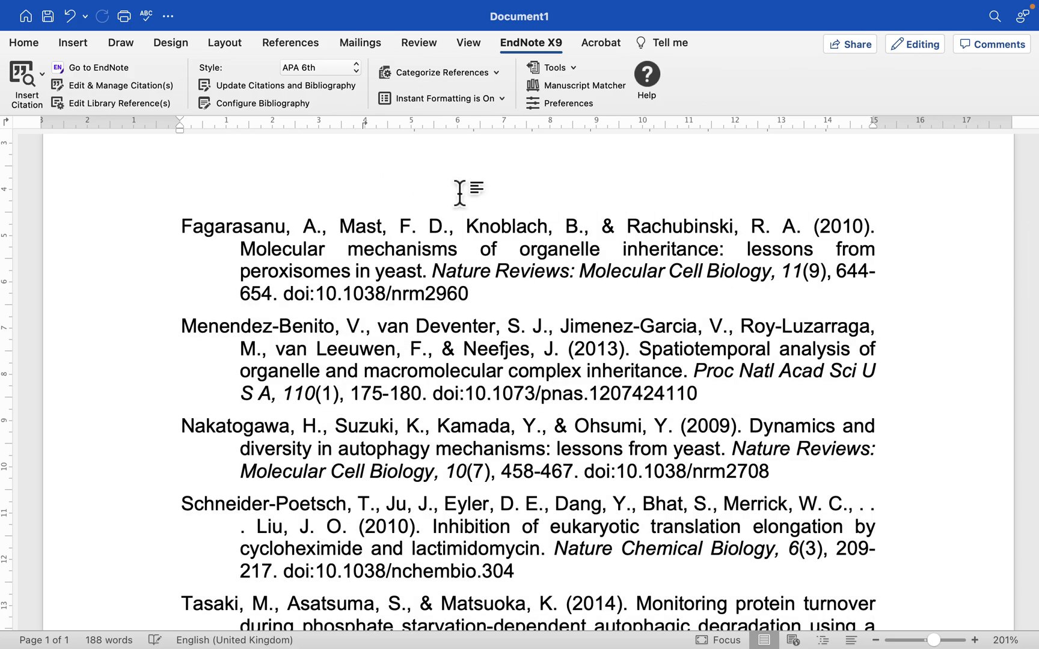
{"action": "scroll", "scroll_direction": "down", "scroll_amount": 3}
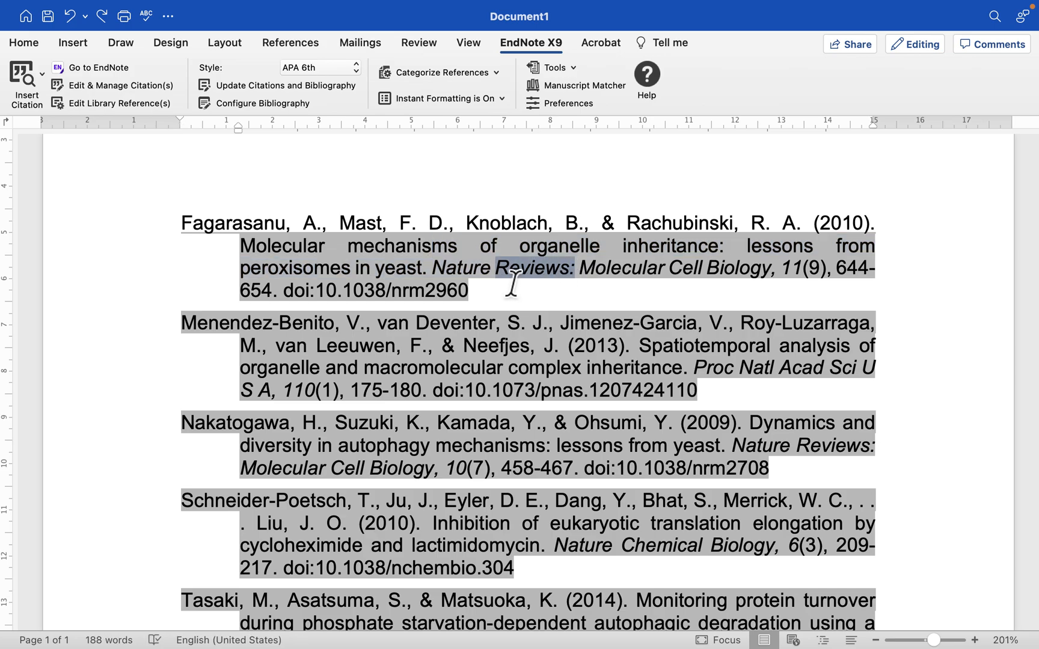
{"action": "left_click_drag", "start_coordinate": [510, 268], "coordinate": [693, 268]}
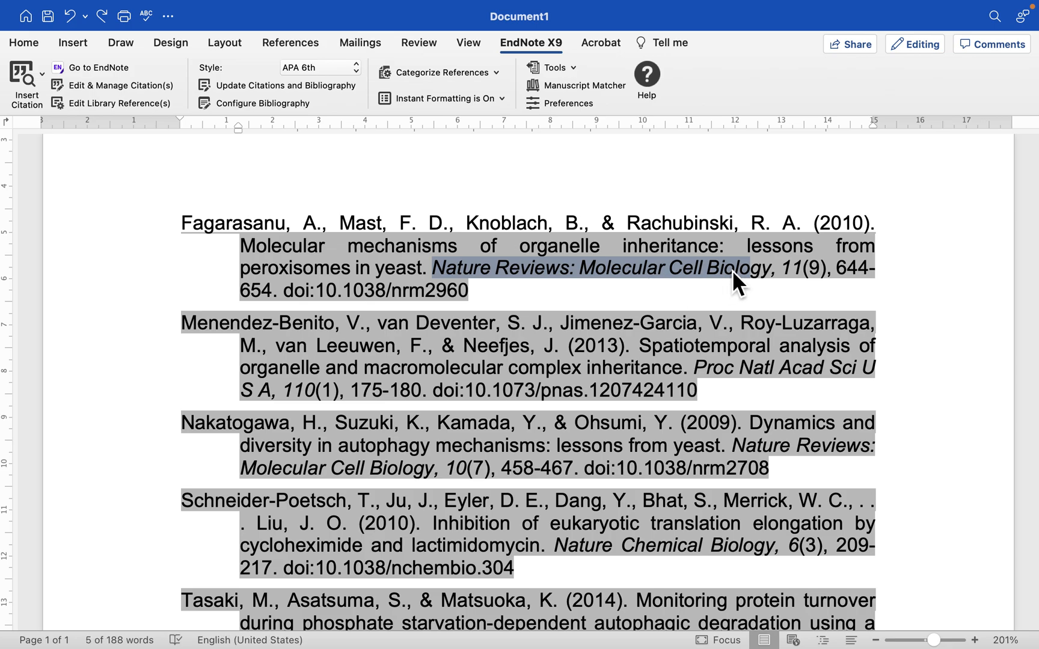
{"action": "scroll", "scroll_direction": "down", "scroll_amount": 3}
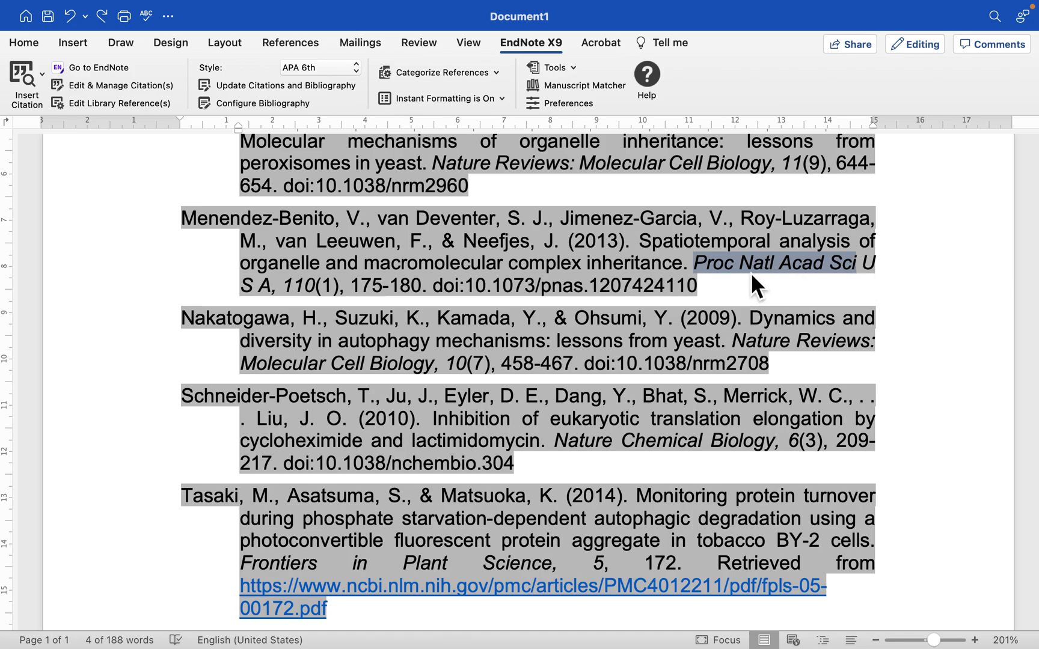
{"action": "mouse_move", "coordinate": [640, 179]}
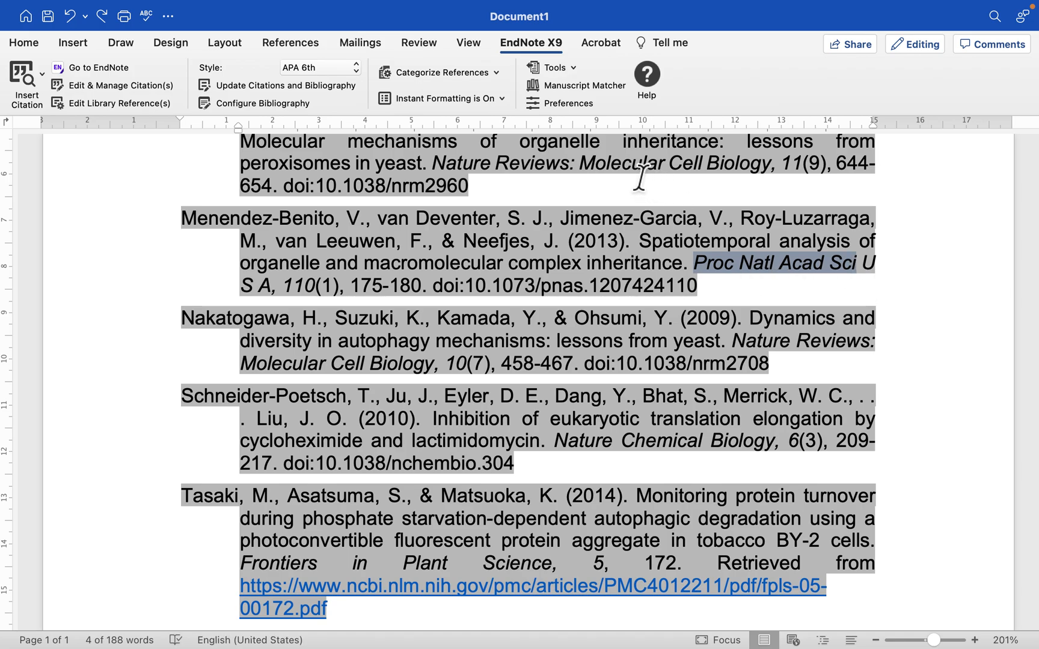
{"action": "scroll", "scroll_direction": "down", "scroll_amount": 3}
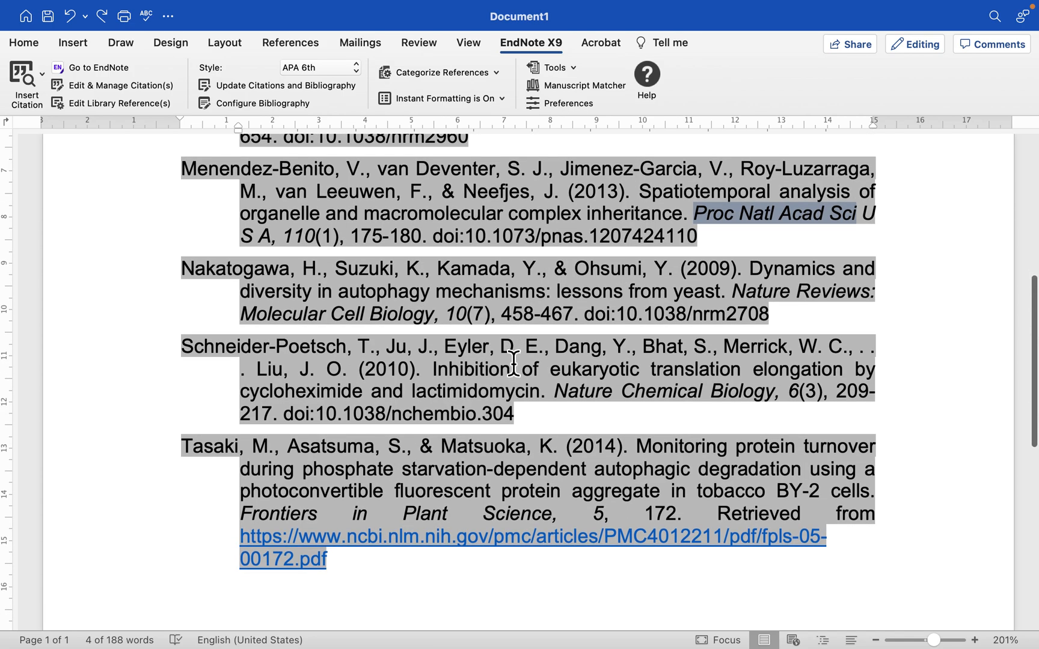
{"action": "scroll", "scroll_direction": "down", "scroll_amount": 3}
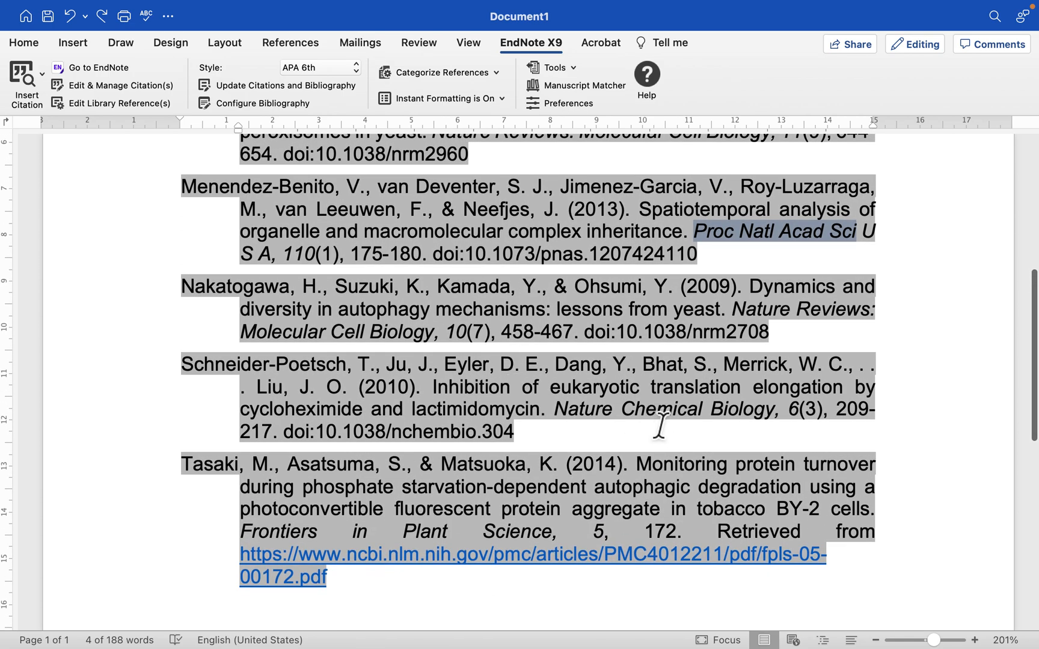
{"action": "scroll", "scroll_direction": "down", "scroll_amount": 3}
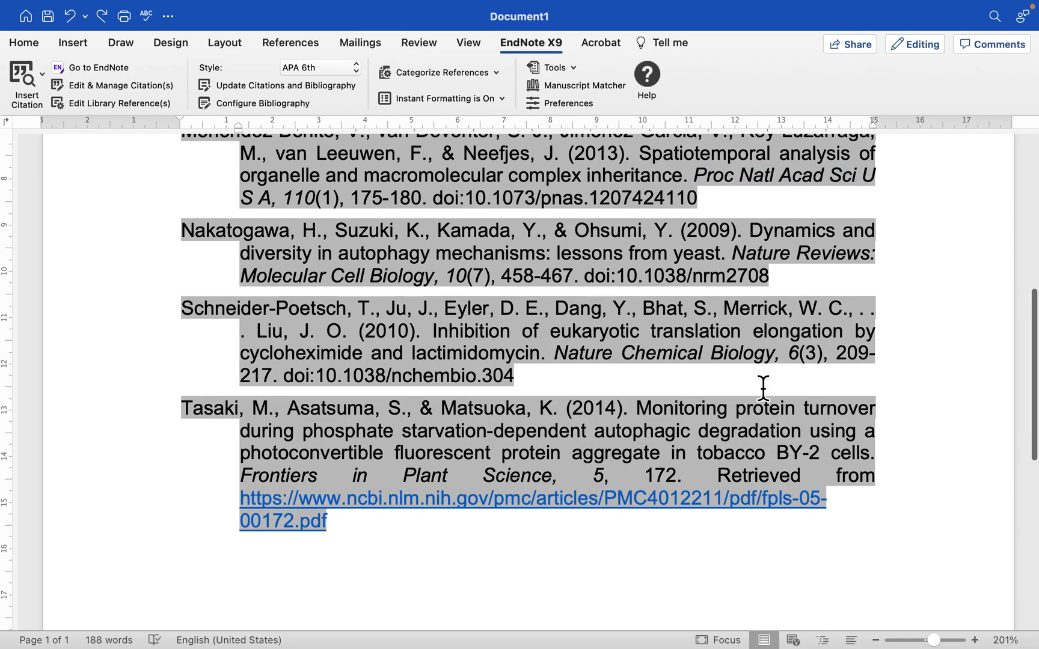
{"action": "scroll", "scroll_direction": "down", "scroll_amount": 3}
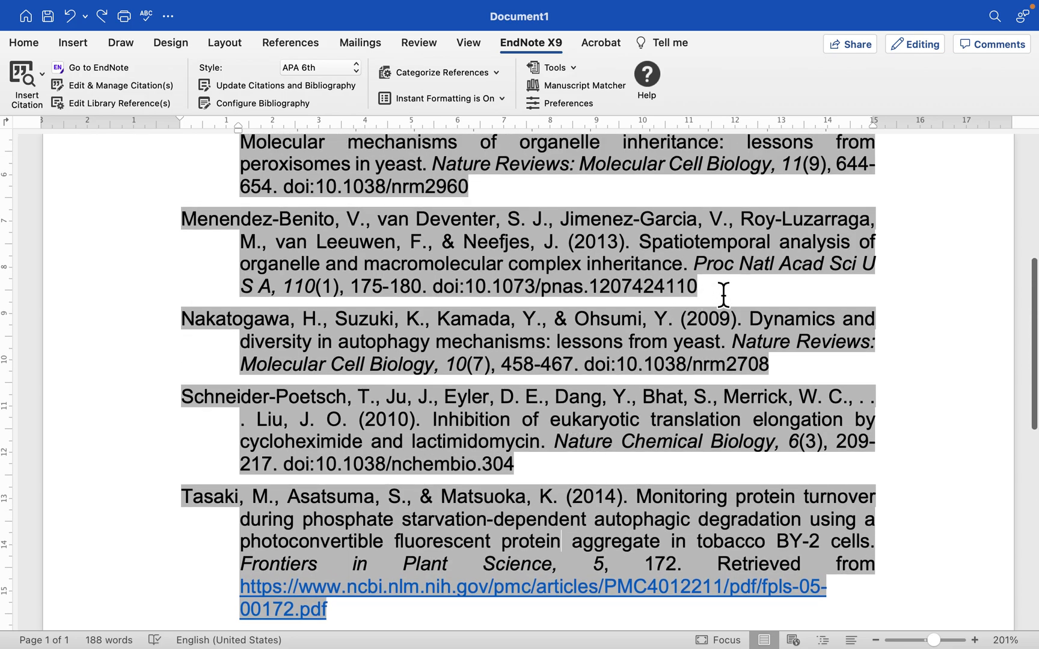
{"action": "left_click_drag", "start_coordinate": [694, 263], "coordinate": [827, 263]}
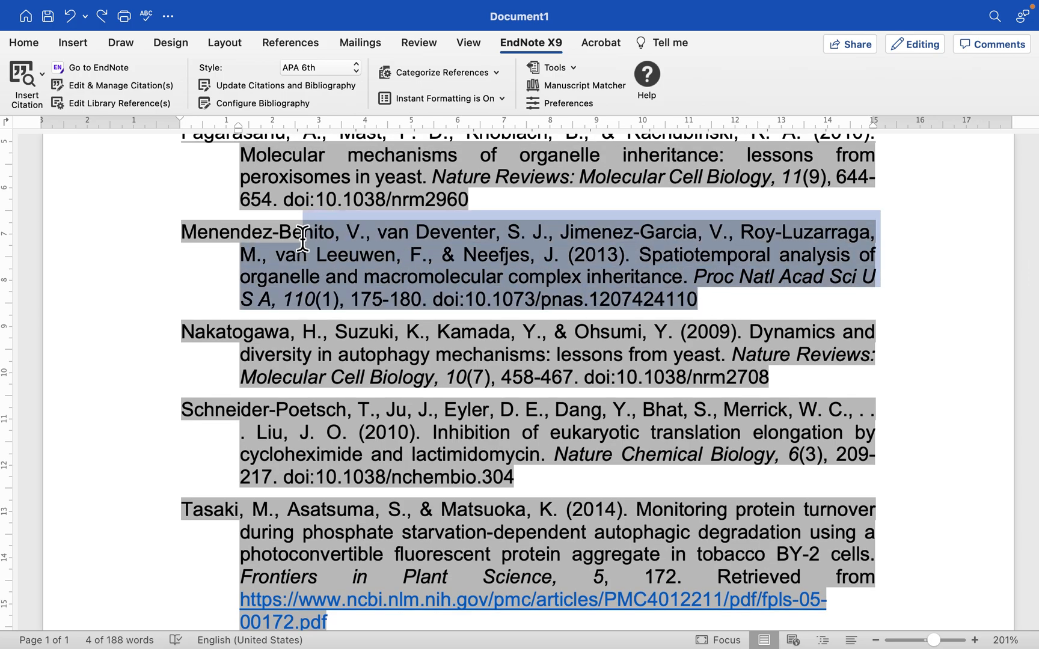
Step: Delete the 'Retrieved from …pdf' link so the last reference ends at 'Frontiers in Plant Science, 5, 172.'
{"action": "left_click", "coordinate": [310, 277]}
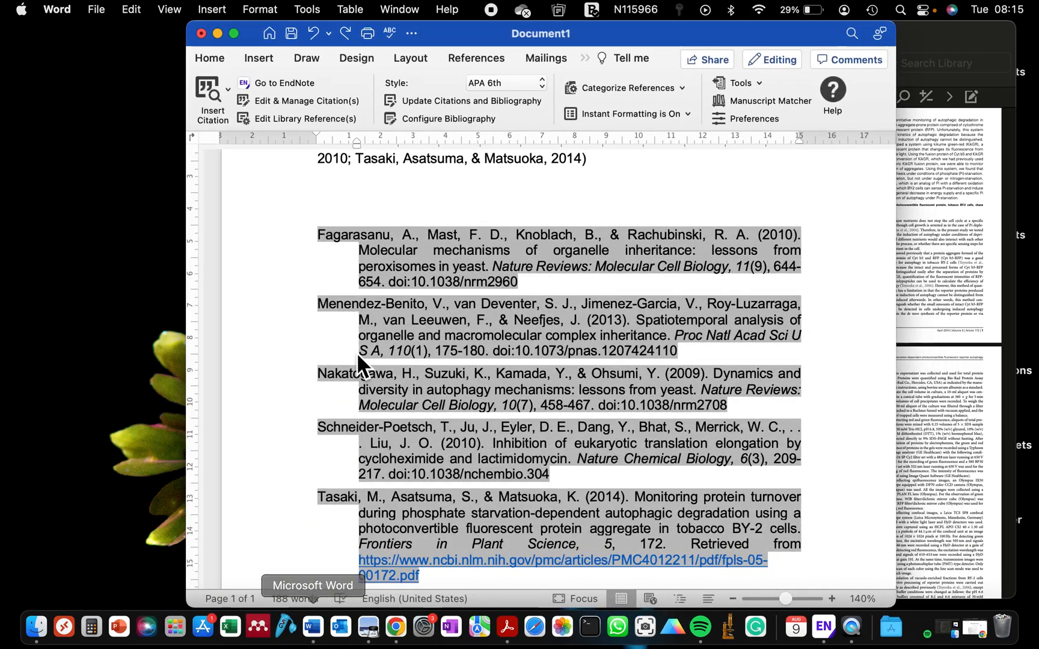
{"action": "scroll", "scroll_direction": "down", "scroll_amount": 3}
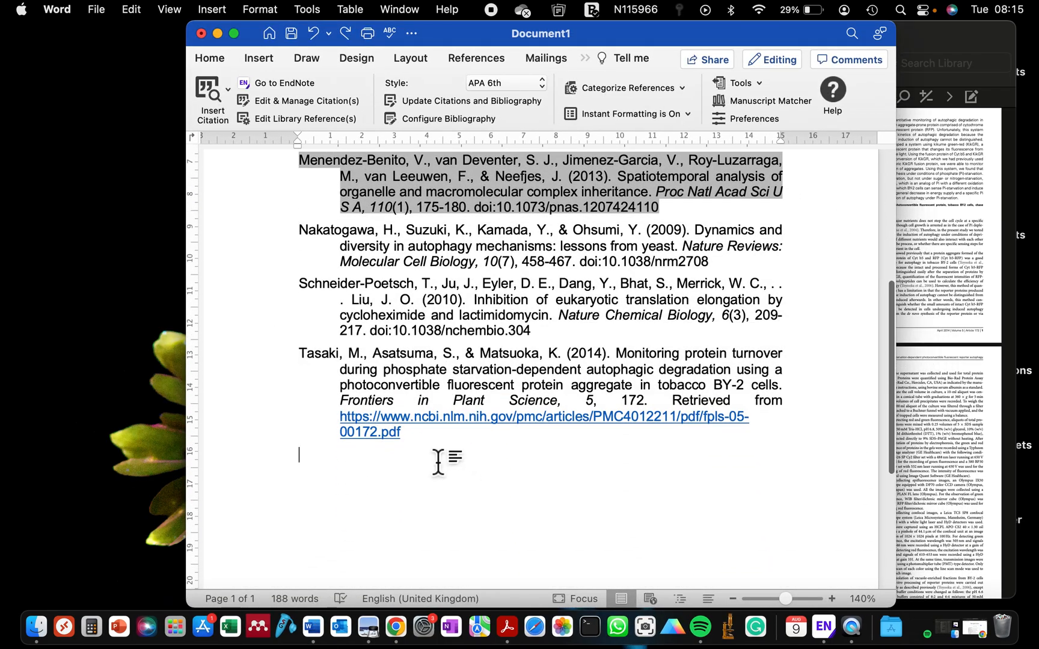
{"action": "left_click_drag", "start_coordinate": [339, 400], "coordinate": [401, 431]}
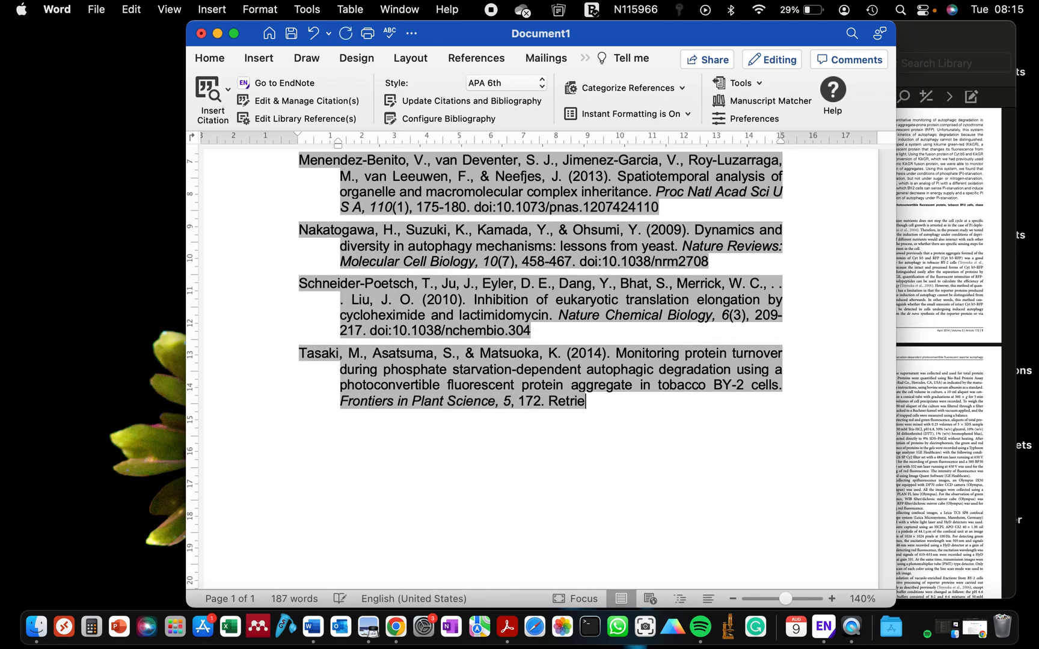
{"action": "key", "text": "Backspace"}
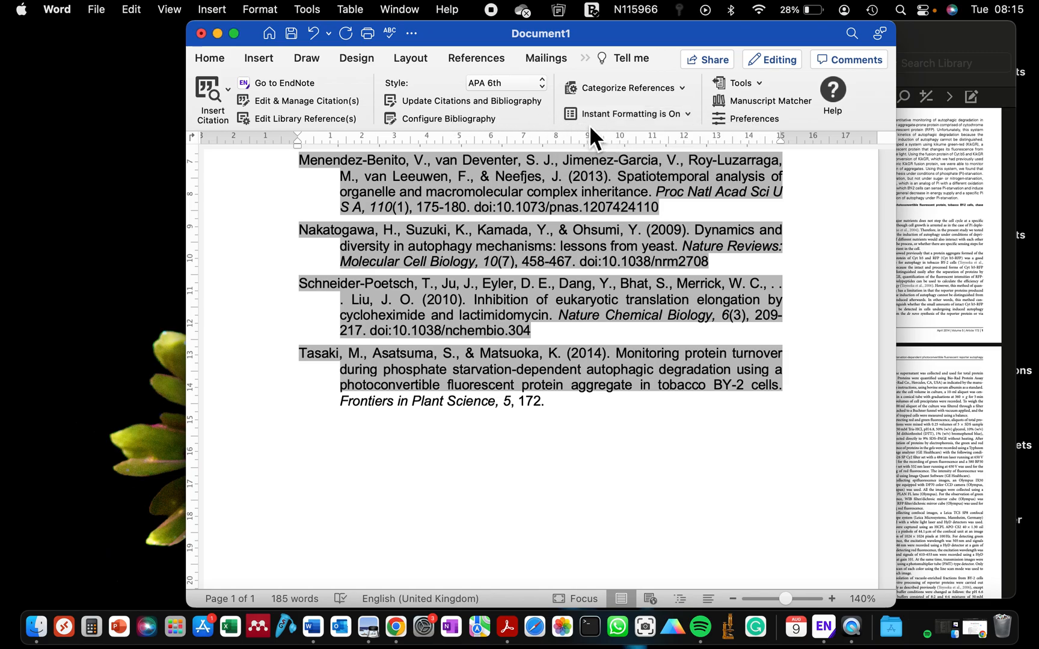
Step: Return to the EndNote library and preview the PDFs of the 1996 and 2007 organelle inheritance references
{"action": "left_click", "coordinate": [628, 113]}
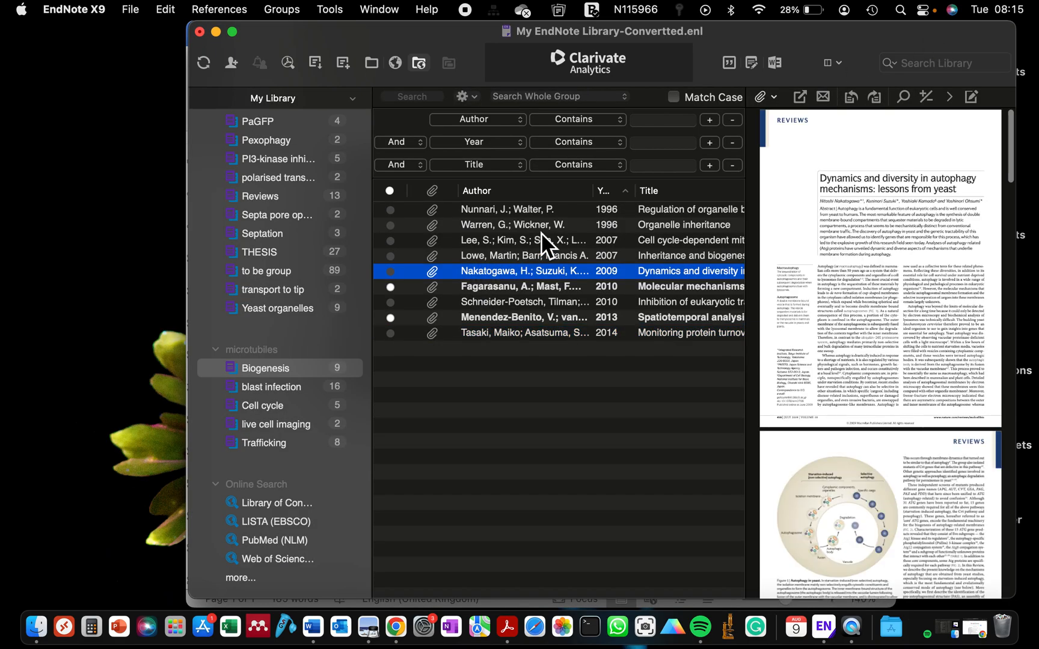
{"action": "left_click", "coordinate": [523, 257]}
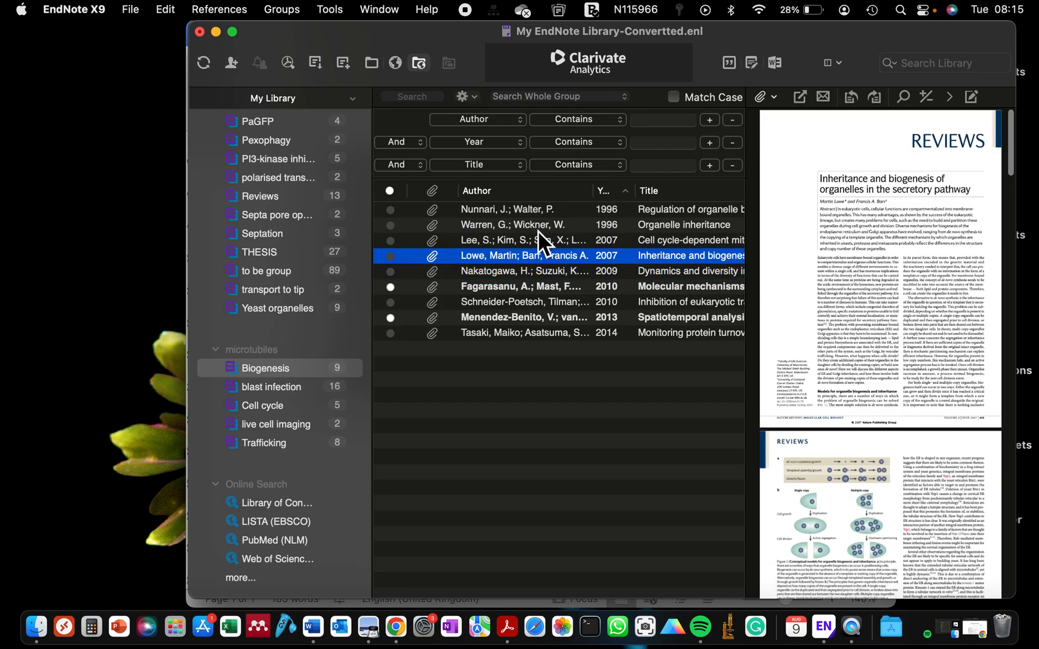
{"action": "left_click", "coordinate": [523, 225]}
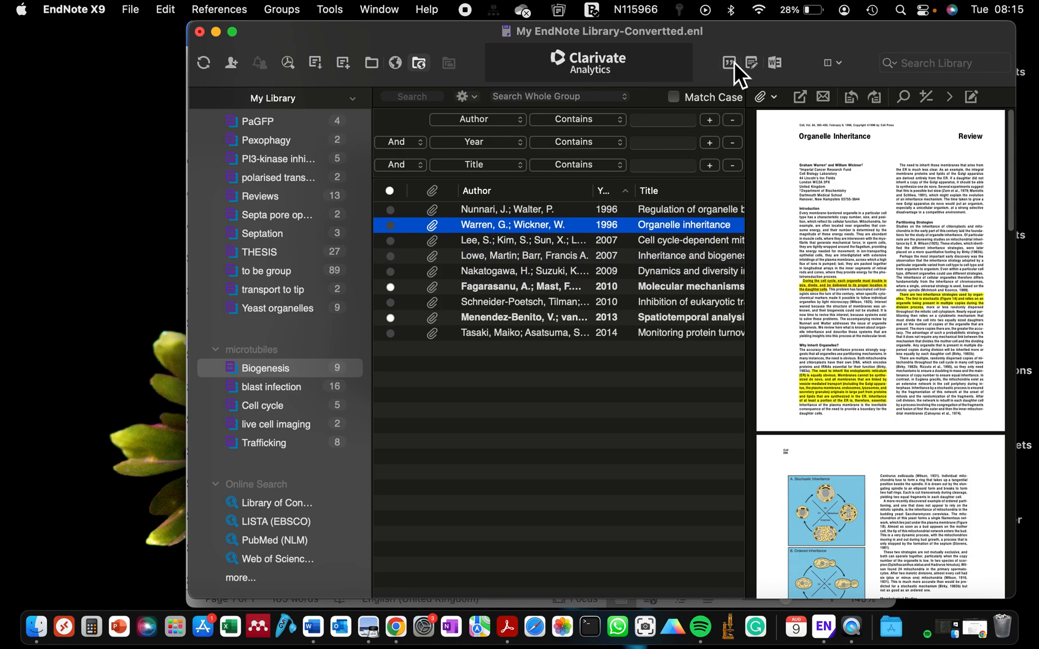
{"action": "left_click", "coordinate": [523, 240]}
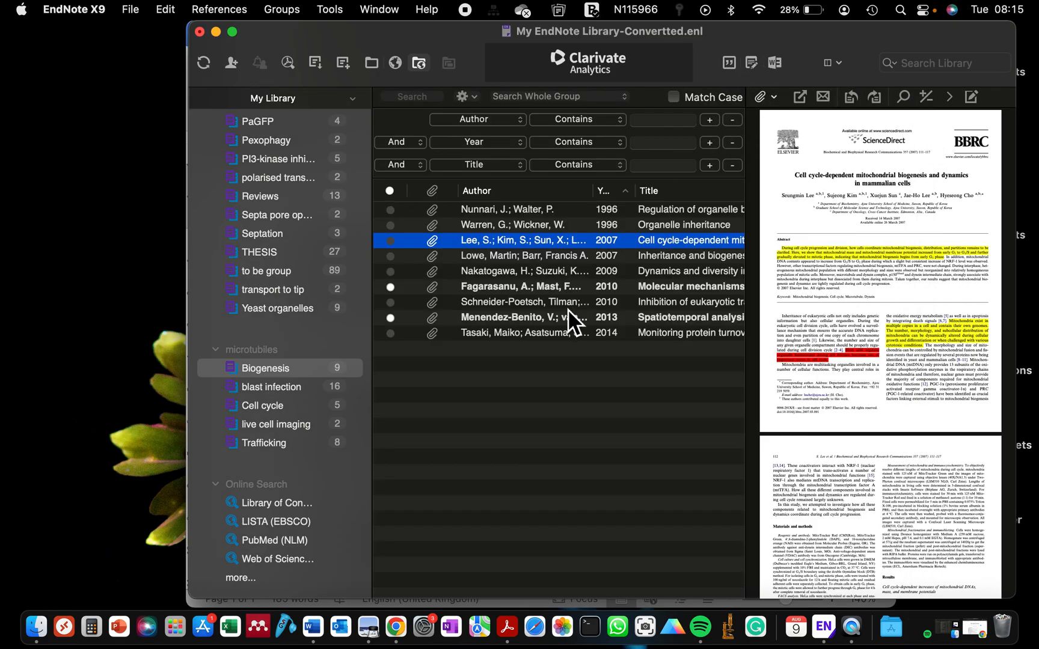
{"action": "left_click", "coordinate": [522, 256]}
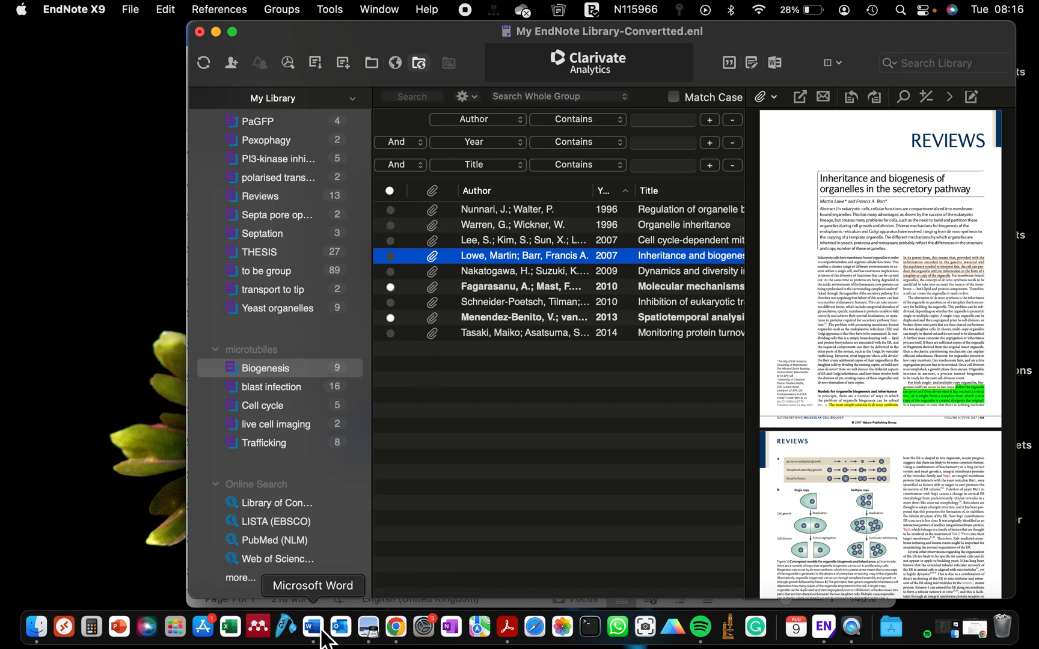
Step: Back in Word, highlight the reappeared 'Retrieved from' link on the Tasaki reference
{"action": "left_click", "coordinate": [310, 627]}
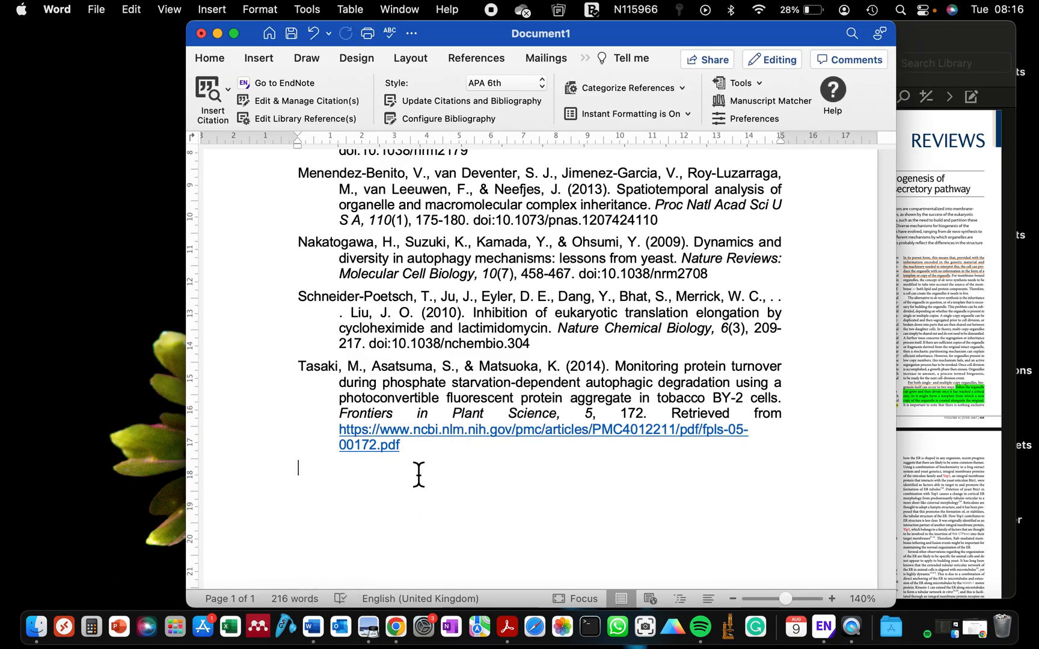
{"action": "left_click_drag", "start_coordinate": [341, 414], "coordinate": [399, 445]}
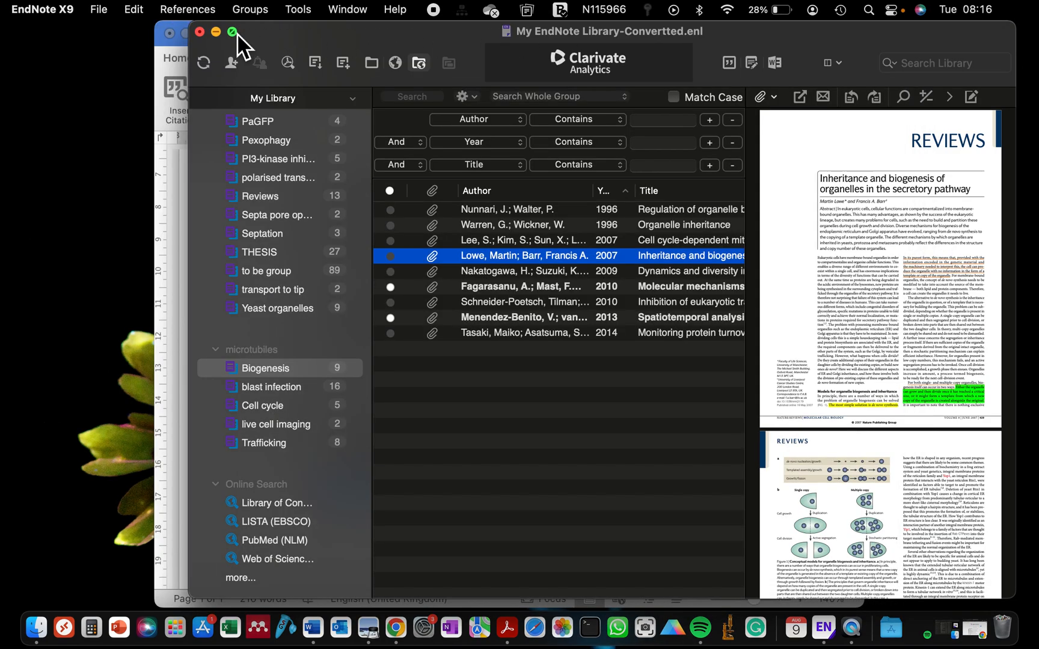
Step: Maximize the library, select Menendez-Benito 2013 and set the Right – Split layout to show fields beside the PDF
{"action": "left_click", "coordinate": [231, 31]}
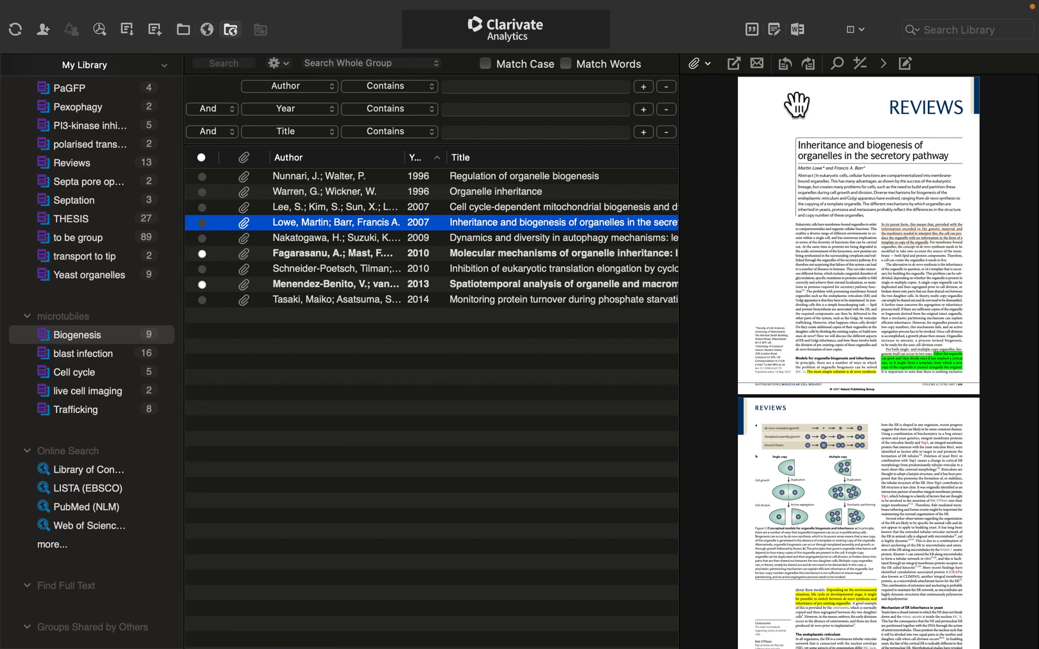
{"action": "mouse_move", "coordinate": [693, 260]}
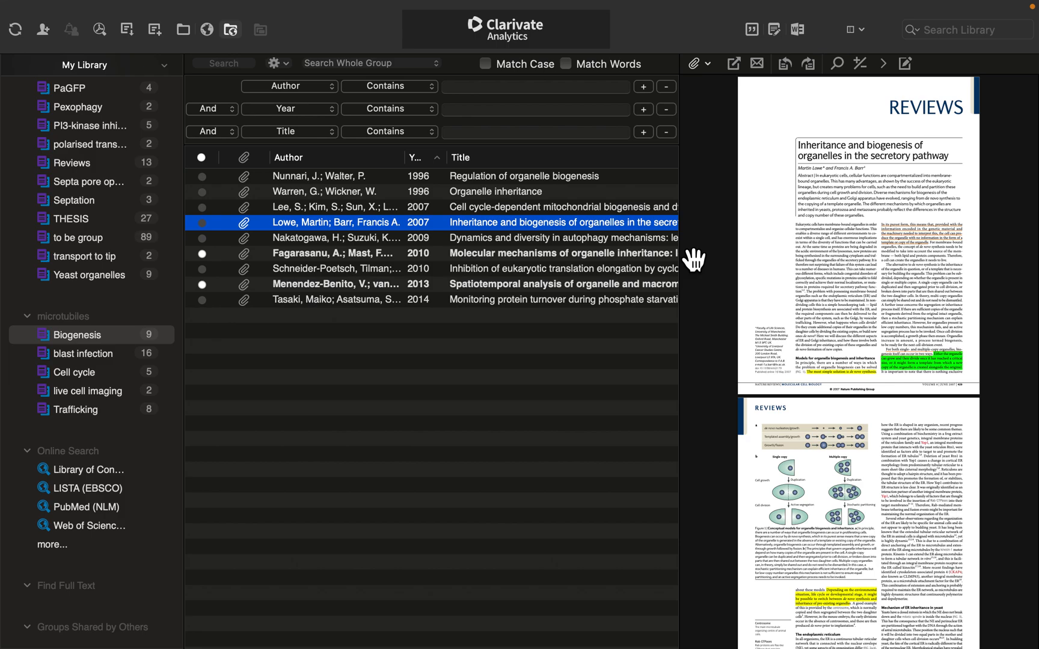
{"action": "mouse_move", "coordinate": [89, 141]}
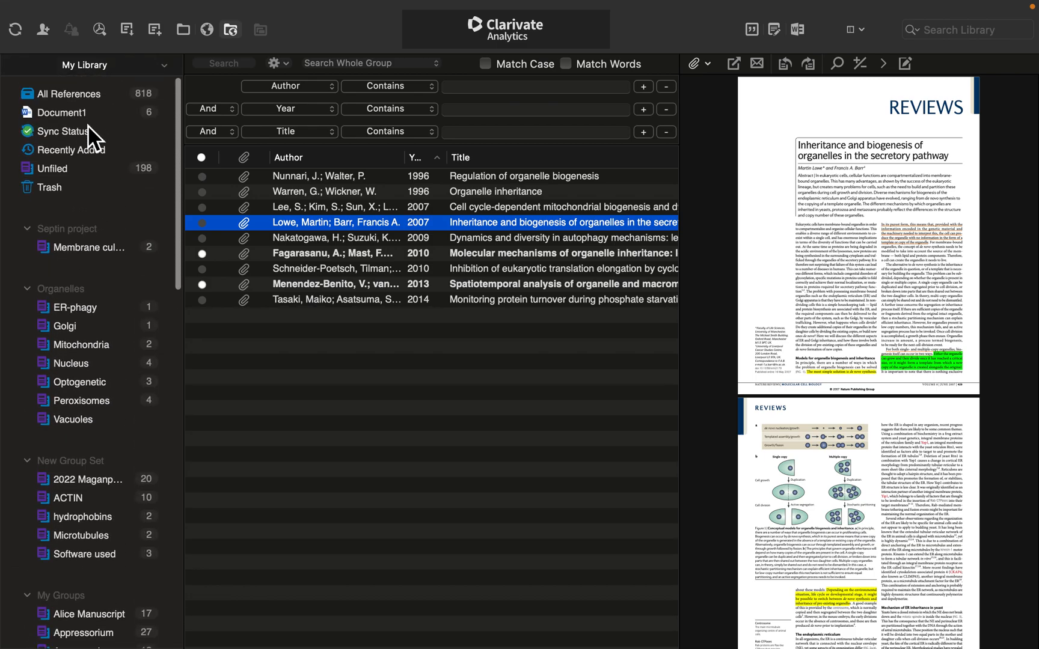
{"action": "scroll", "scroll_direction": "down", "scroll_amount": 3}
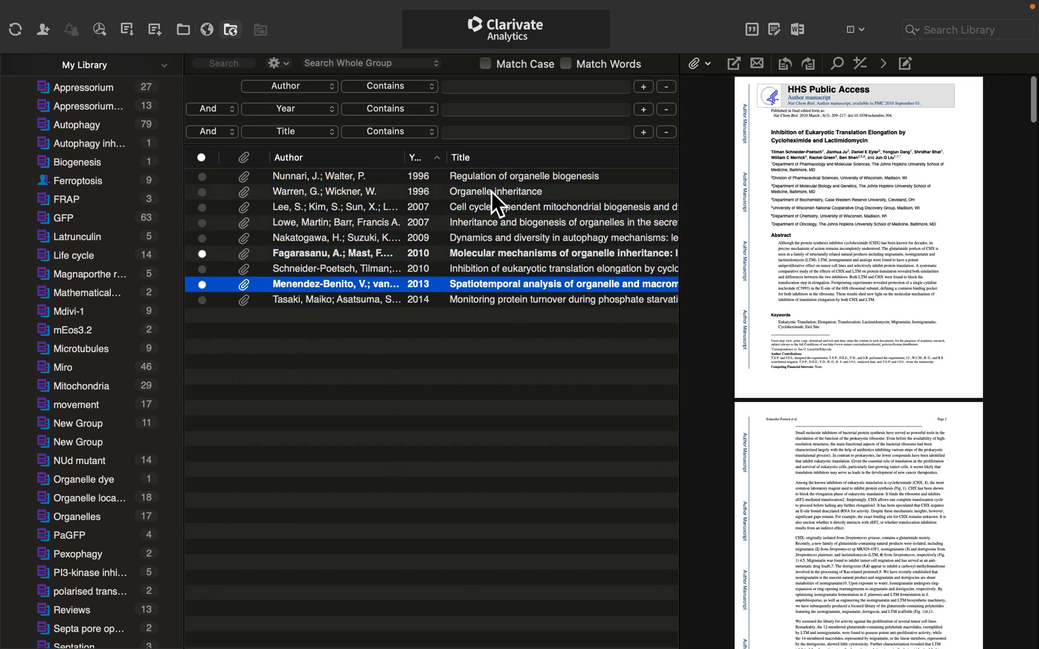
{"action": "left_click", "coordinate": [336, 284]}
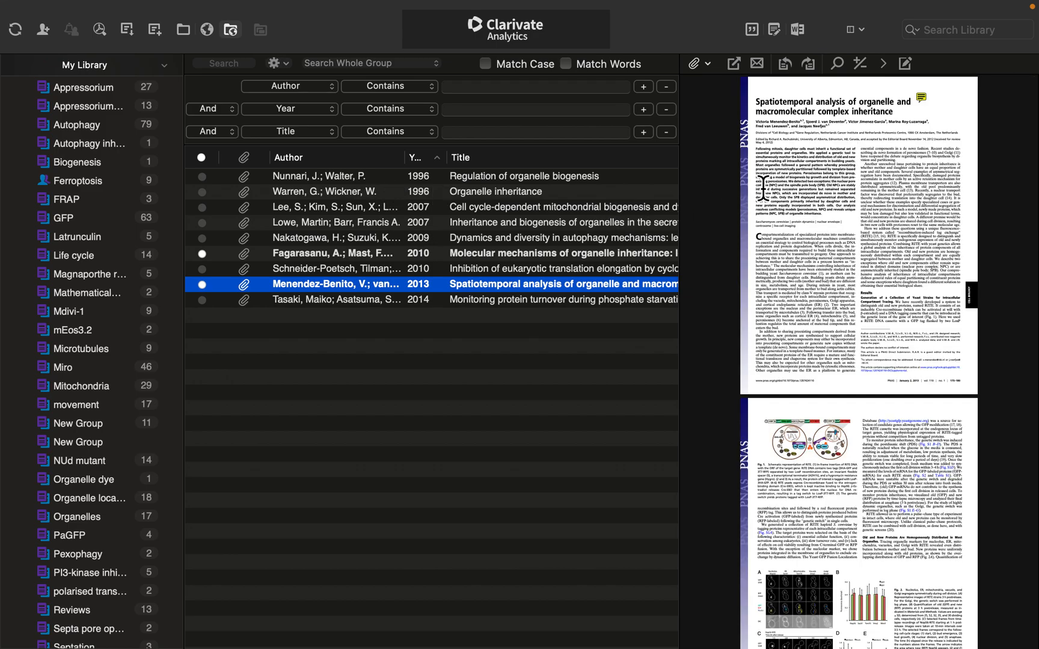
{"action": "mouse_move", "coordinate": [735, 131]}
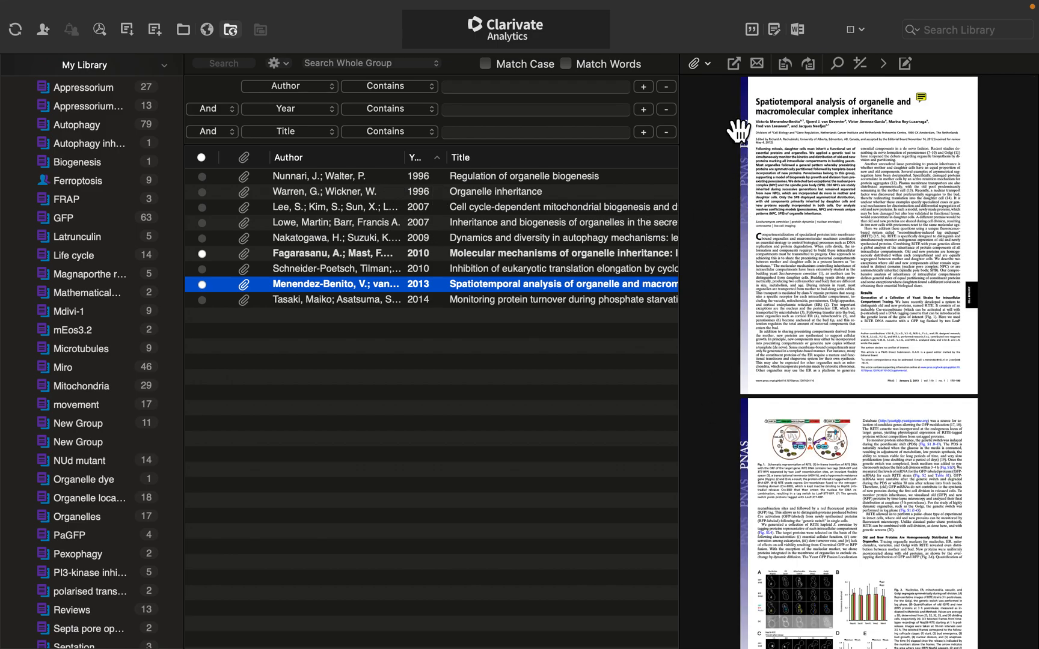
{"action": "mouse_move", "coordinate": [712, 197]}
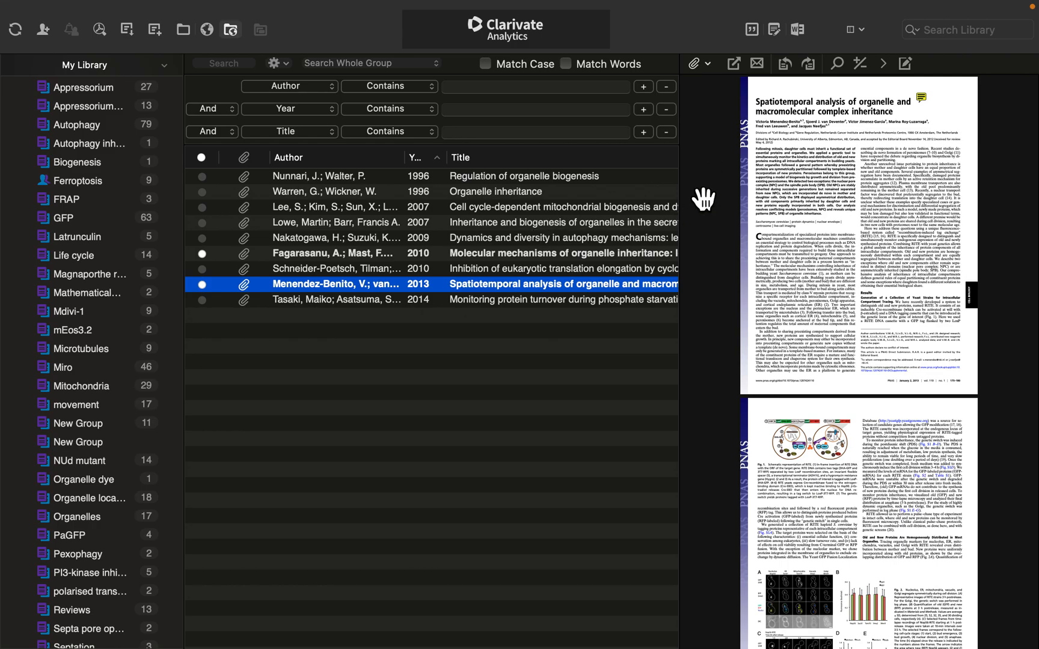
{"action": "mouse_move", "coordinate": [816, 108]}
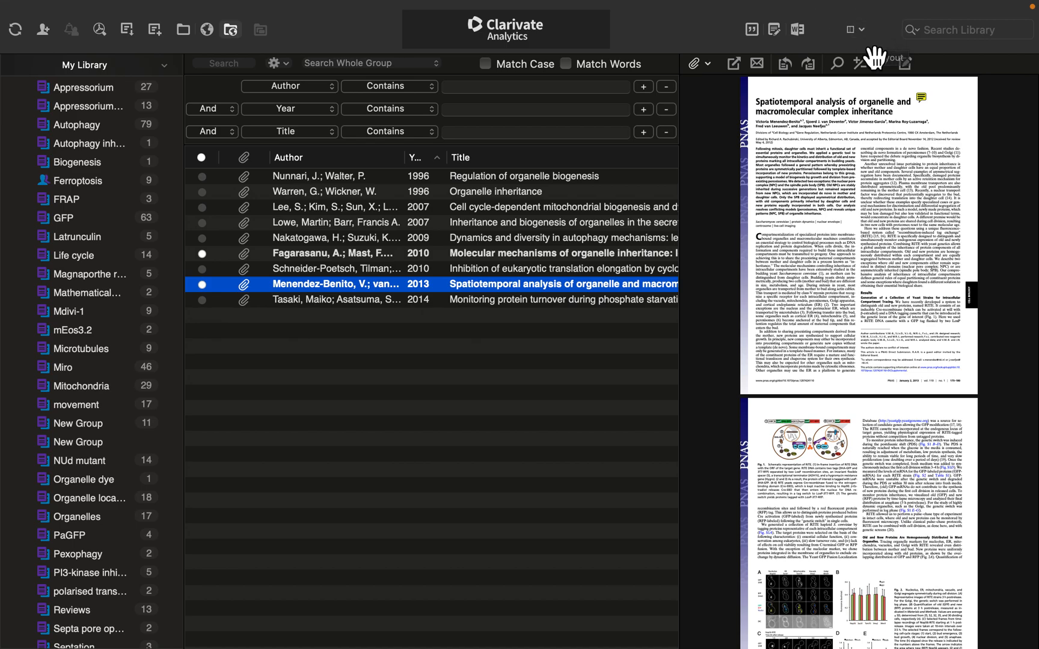
{"action": "left_click", "coordinate": [854, 28]}
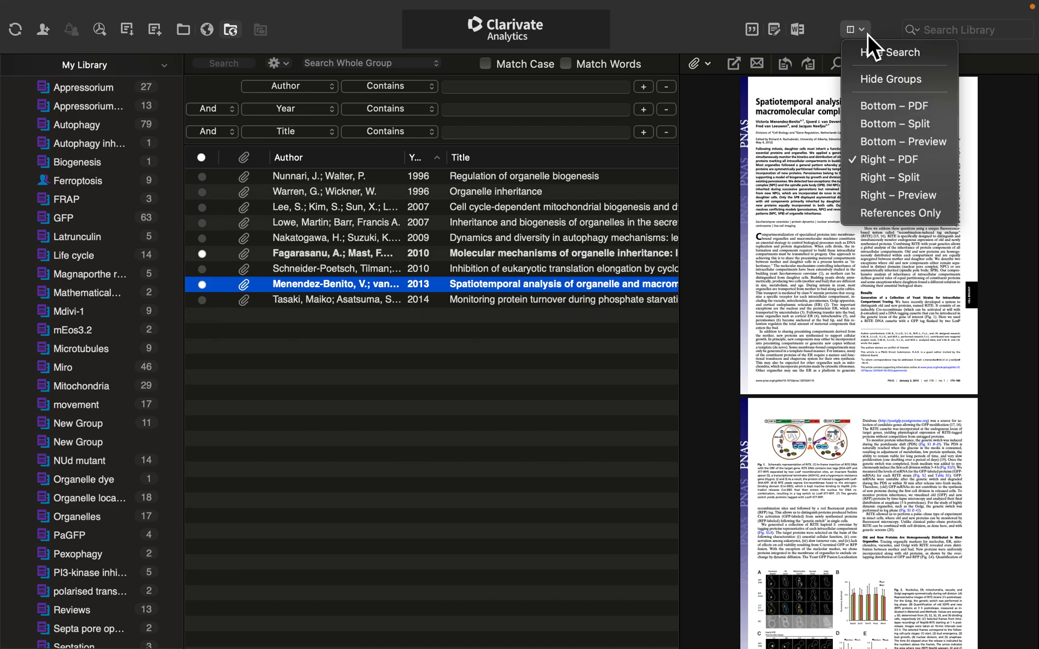
{"action": "mouse_move", "coordinate": [899, 177]}
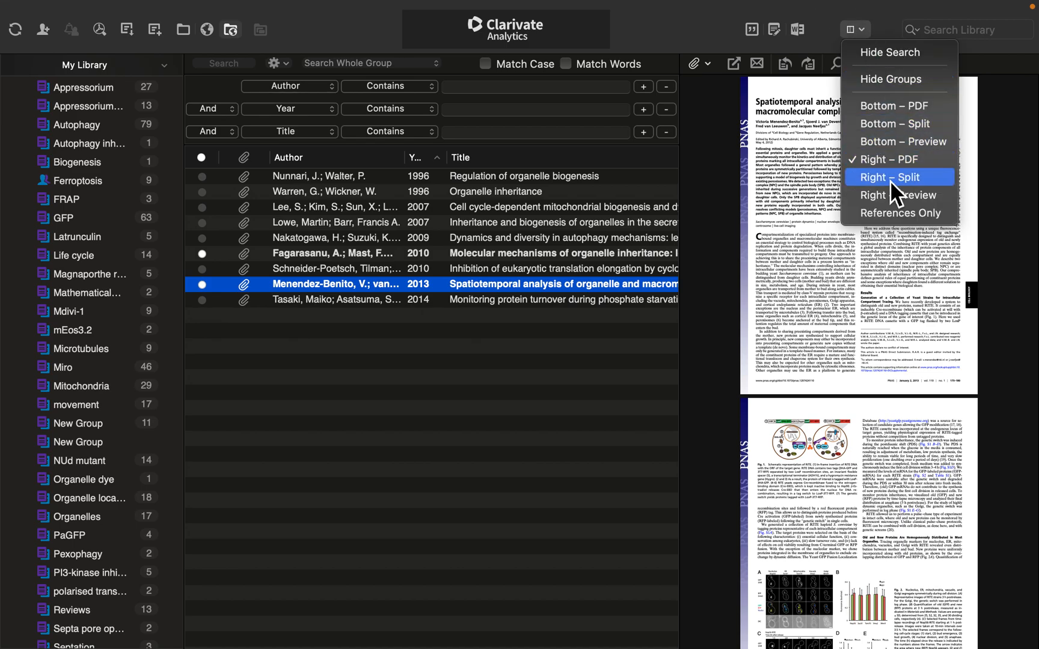
{"action": "left_click", "coordinate": [900, 177]}
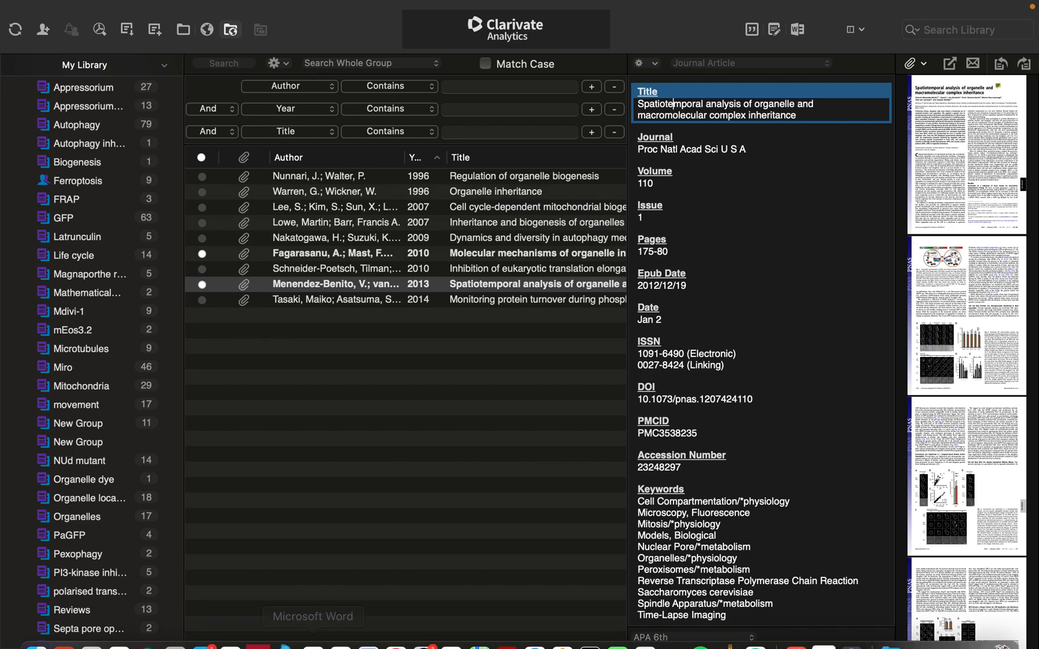
Step: From Google Scholar in Chrome, open the PNAS page for the Spatiotemporal analysis article
{"action": "left_click", "coordinate": [310, 625]}
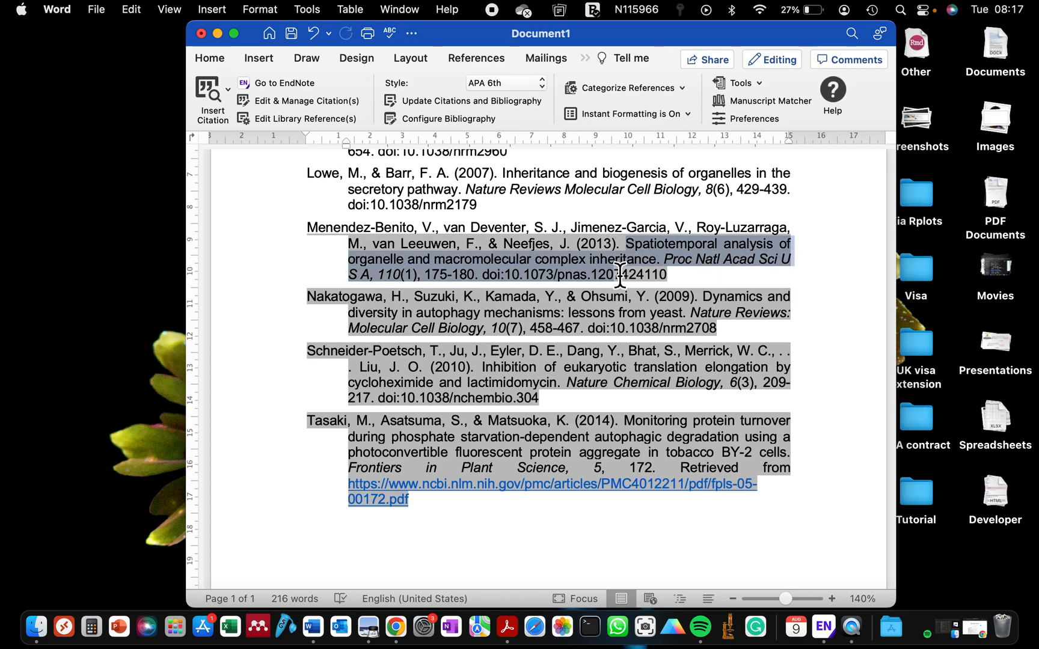
{"action": "mouse_move", "coordinate": [423, 625]}
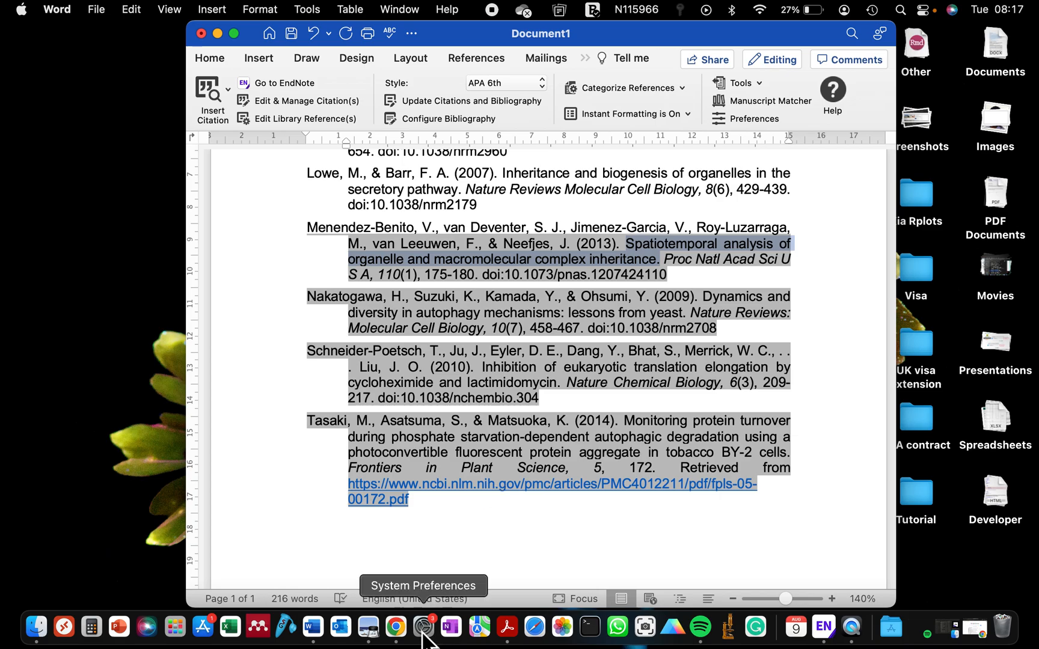
{"action": "left_click", "coordinate": [406, 625]}
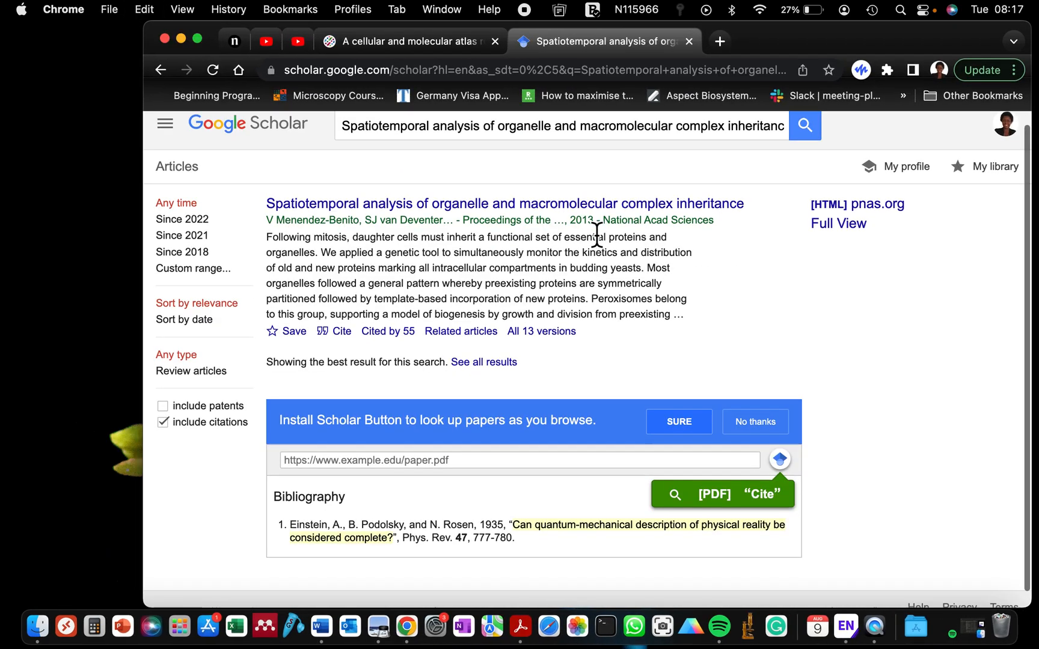
{"action": "scroll", "scroll_direction": "down", "scroll_amount": 3}
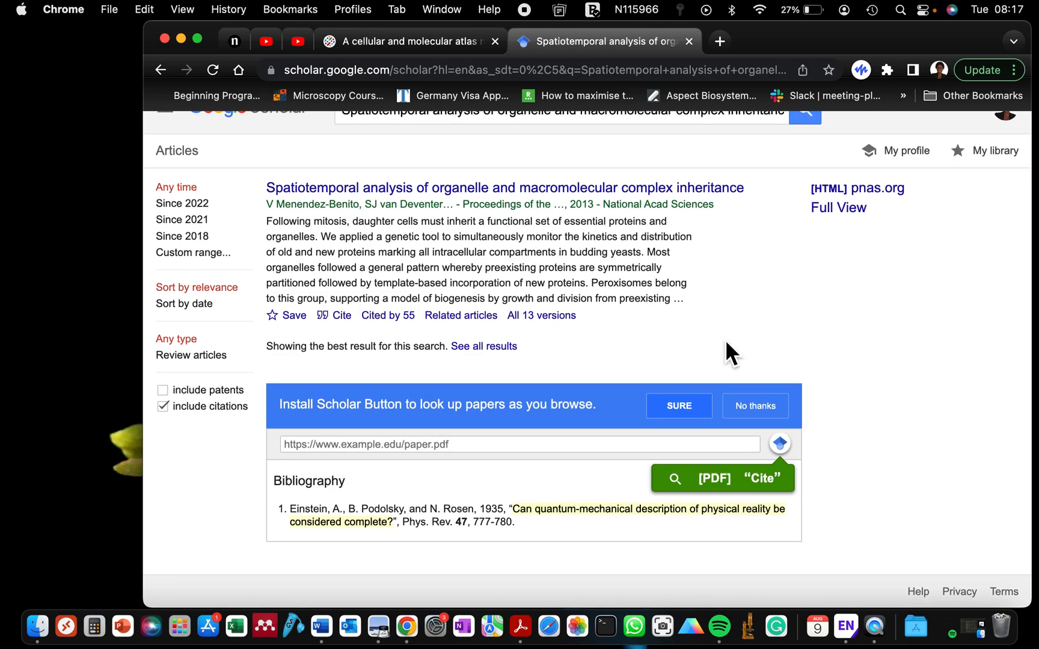
{"action": "mouse_move", "coordinate": [364, 178]}
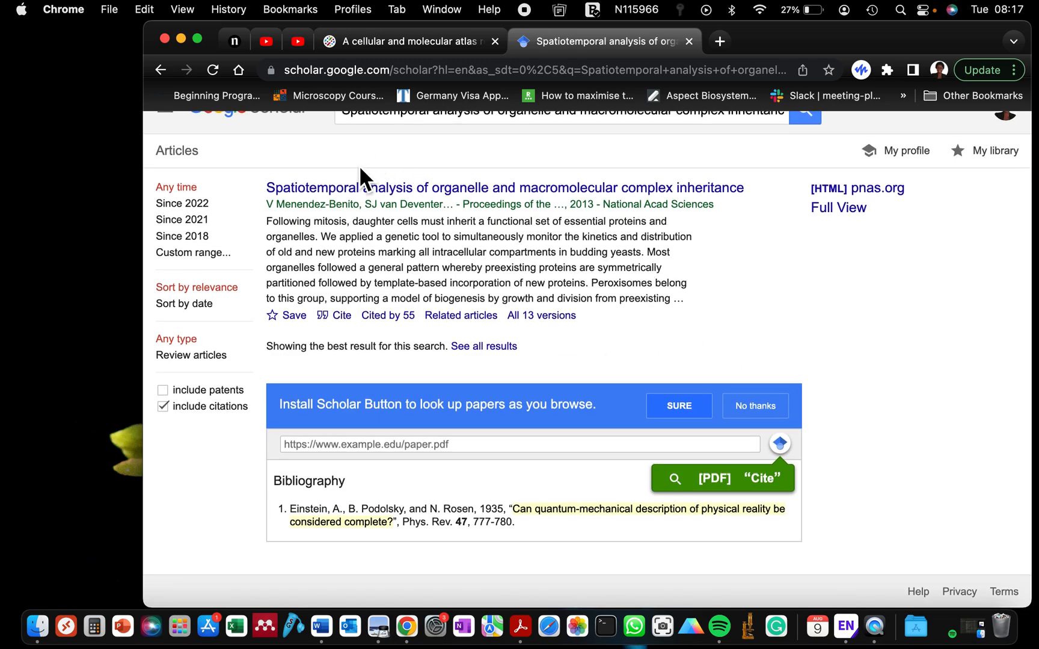
{"action": "left_click", "coordinate": [505, 187]}
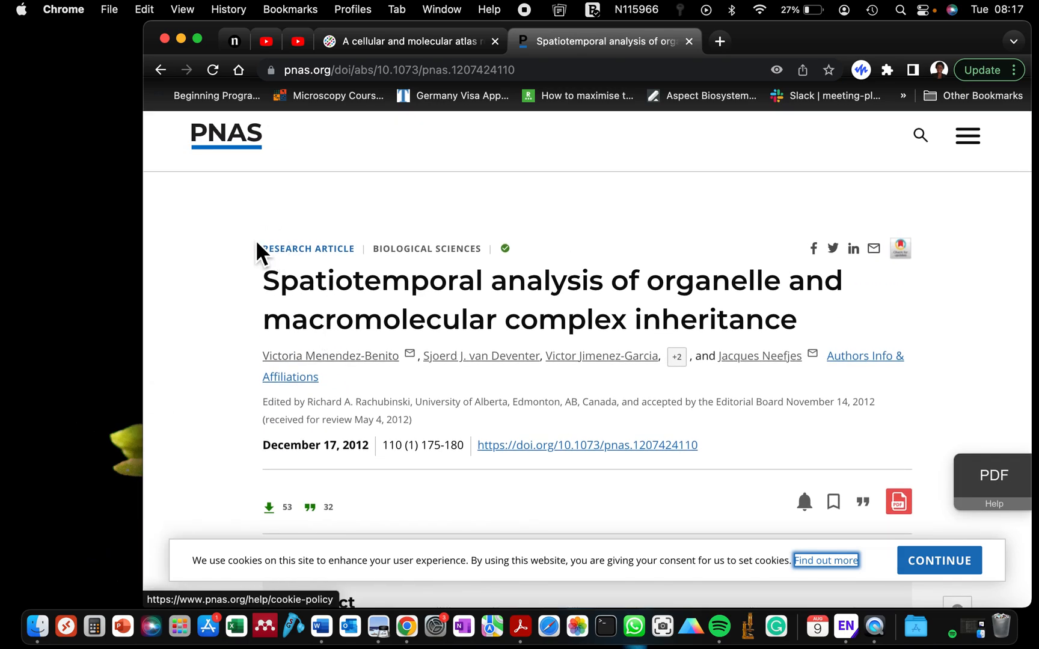
Step: In a new tab, select the journal name 'Proceedings of the National Academy of Sciences' and return to the library
{"action": "left_click", "coordinate": [913, 41]}
{"action": "type", "text": "pnas"}
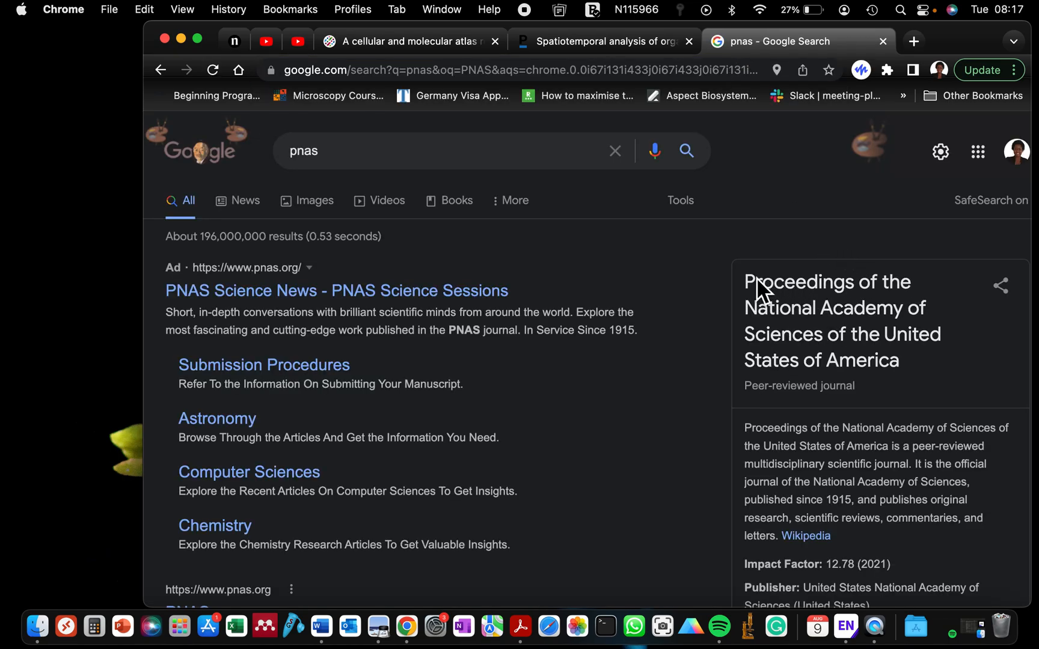
{"action": "left_click_drag", "start_coordinate": [745, 281], "coordinate": [825, 335]}
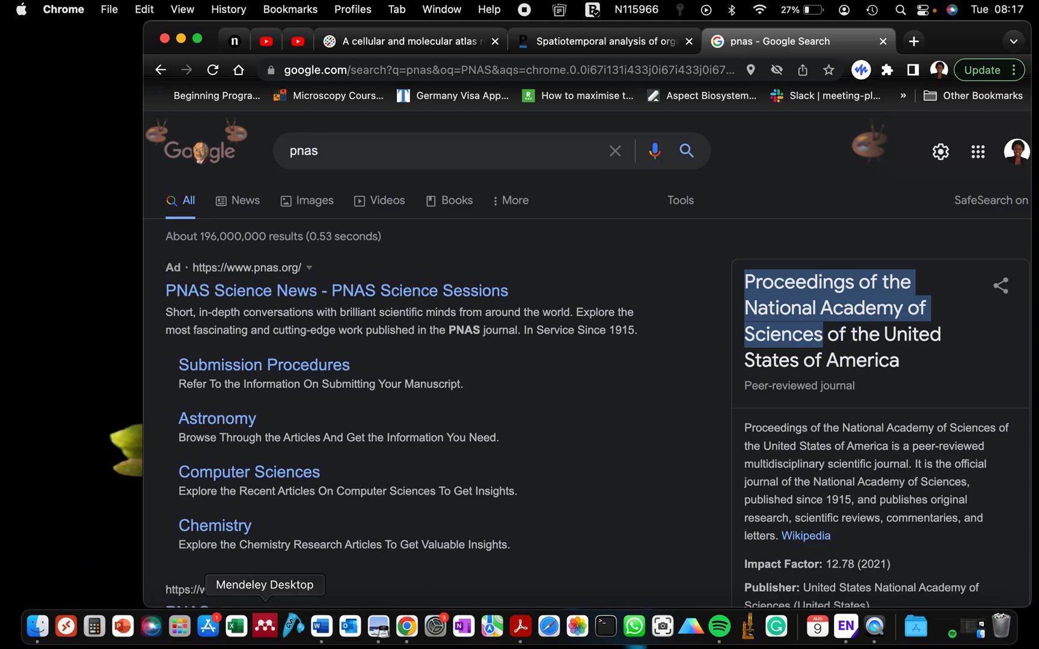
{"action": "mouse_move", "coordinate": [846, 625]}
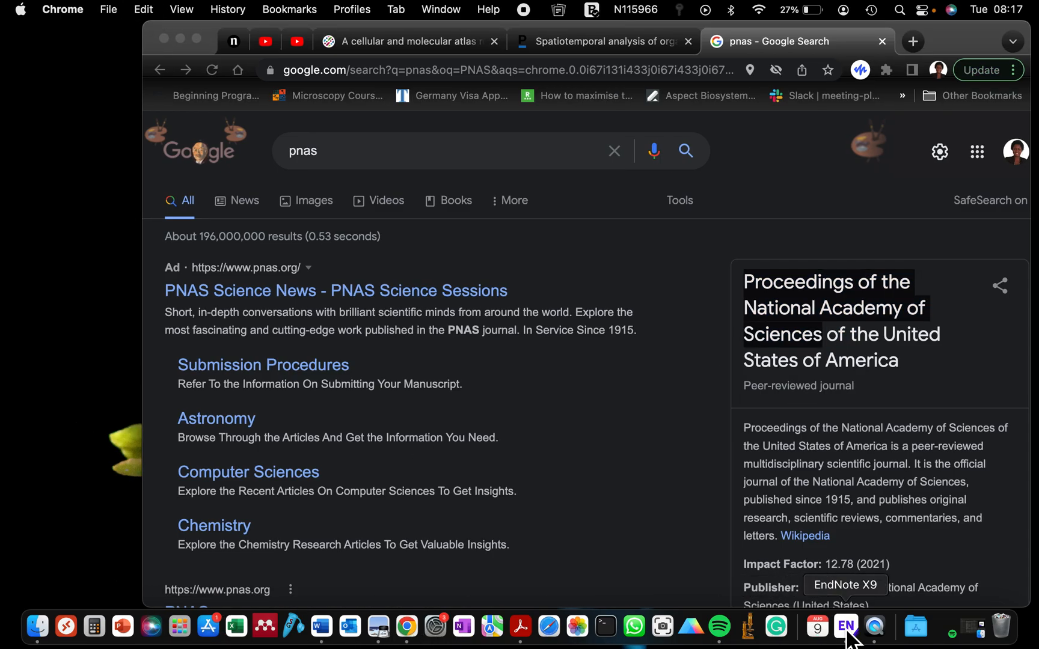
{"action": "left_click", "coordinate": [846, 625]}
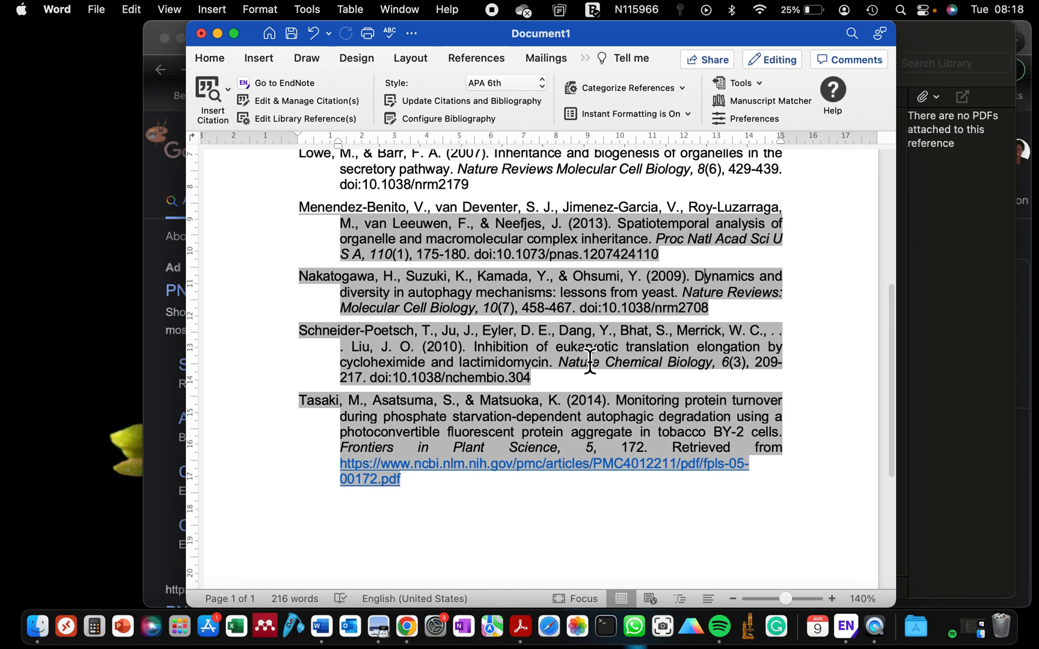
Step: Check the Tasaki reference's long web link in Word, then return to the Google Scholar search in Chrome
{"action": "scroll", "scroll_direction": "down", "scroll_amount": 3}
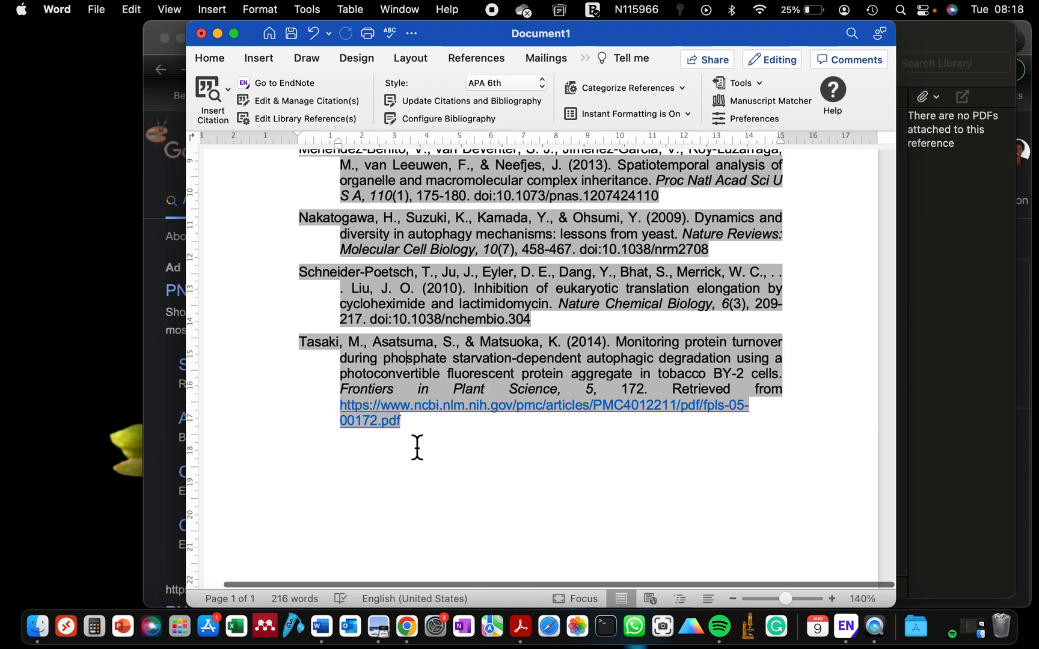
{"action": "mouse_move", "coordinate": [589, 322]}
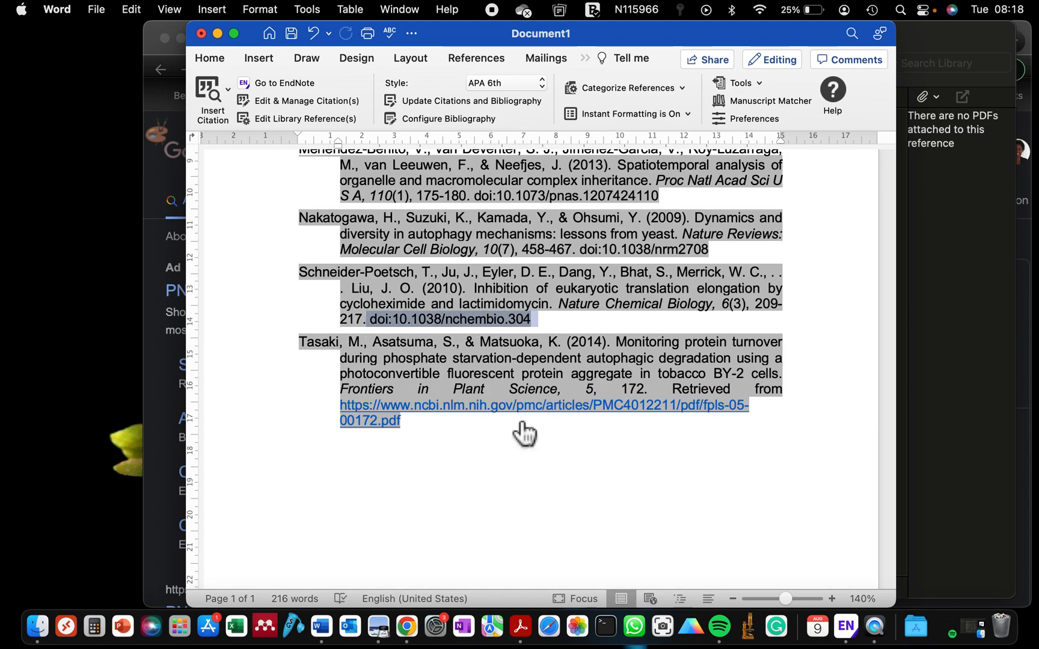
{"action": "left_click", "coordinate": [299, 444]}
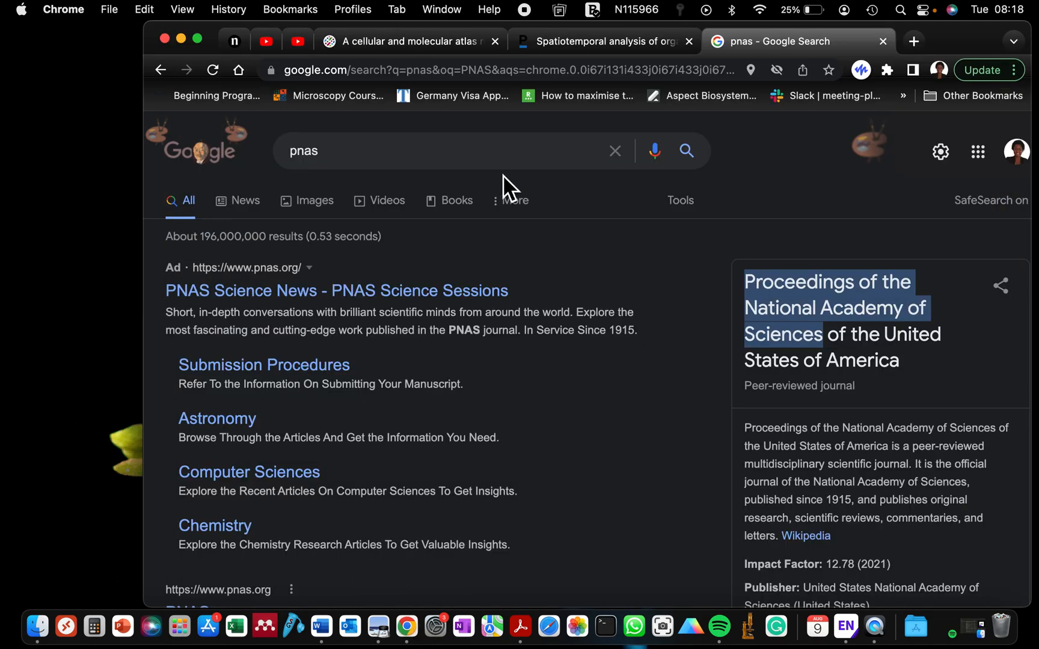
{"action": "left_click", "coordinate": [600, 41]}
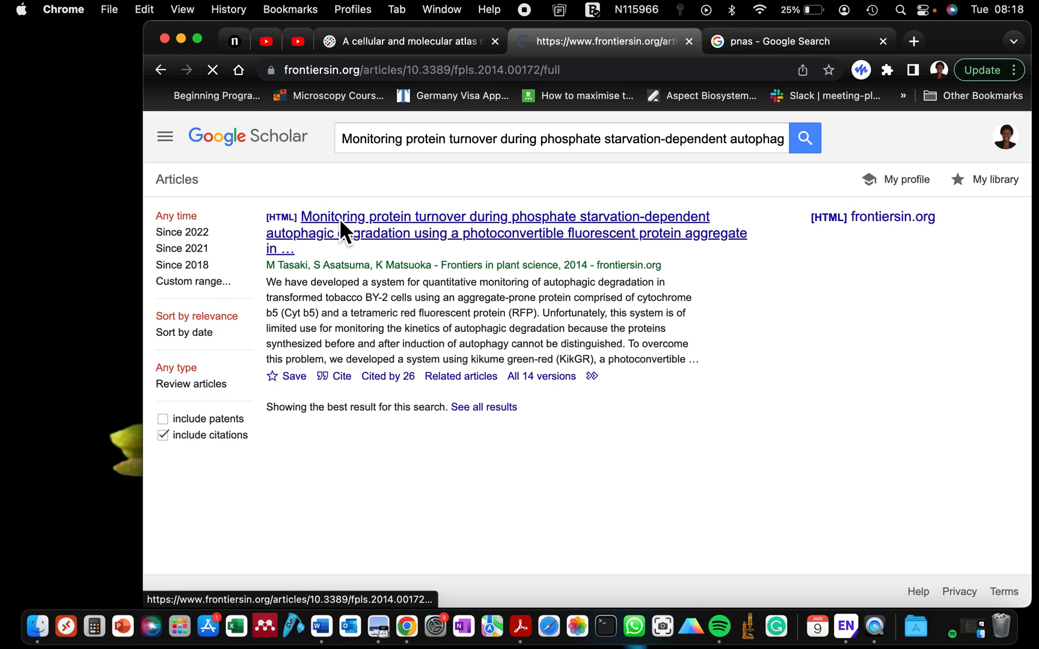
Step: Open the Frontiers page for the Tasaki 2014 article to find its DOI 10.3389/fpls.2014.00172
{"action": "left_click", "coordinate": [486, 225]}
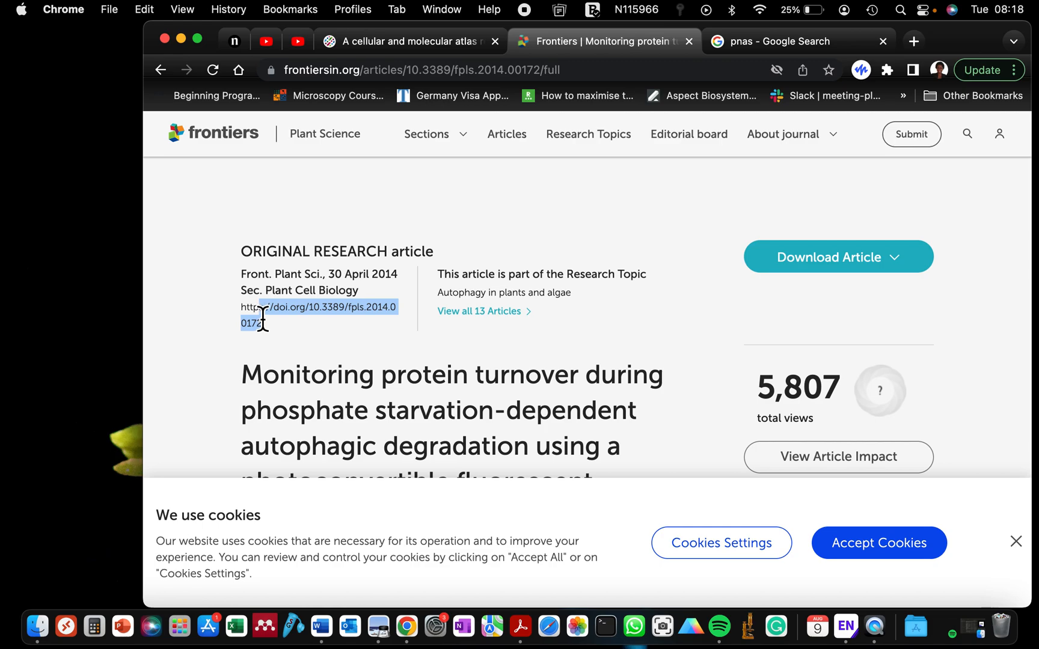
{"action": "mouse_move", "coordinate": [264, 341]}
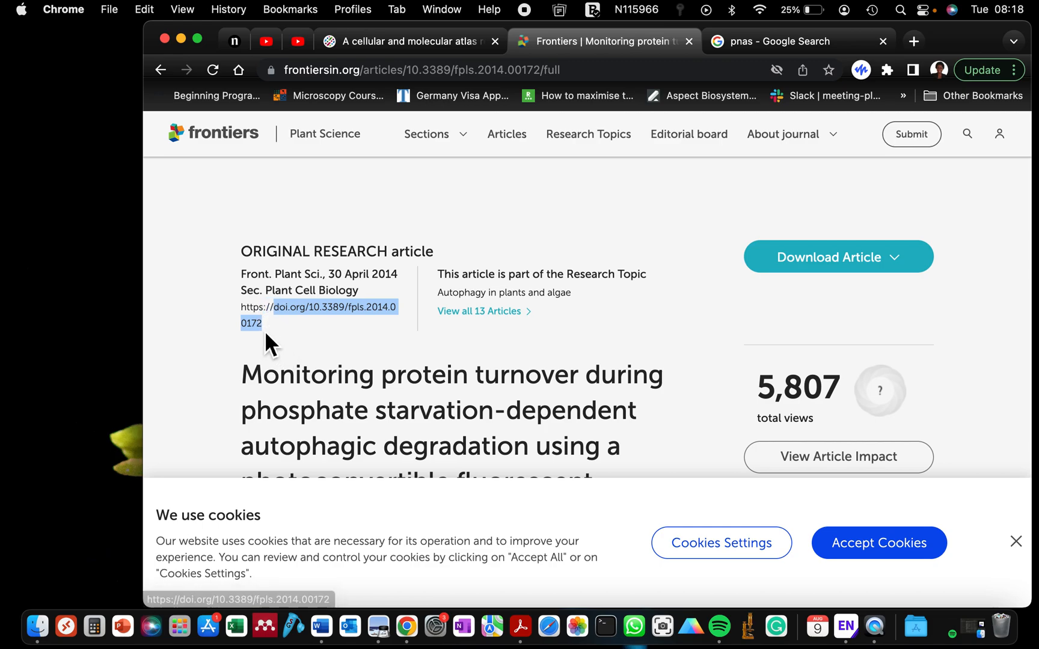
{"action": "mouse_move", "coordinate": [286, 328]}
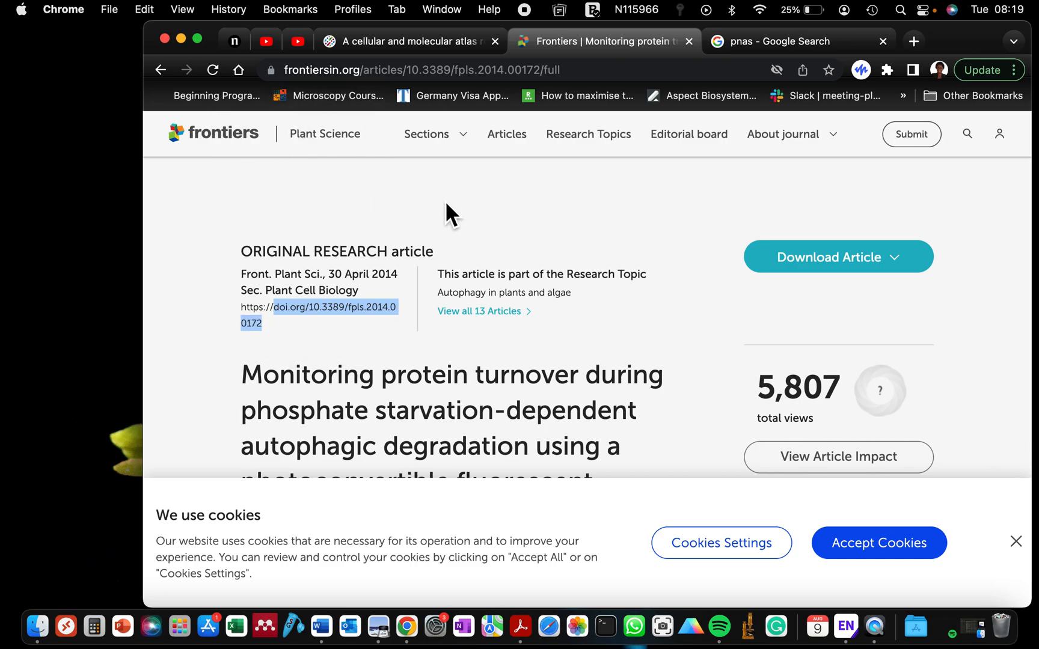
Step: View the Tasaki 2014 reference details in EndNote and compare with its entry in the Word bibliography
{"action": "left_click", "coordinate": [846, 627]}
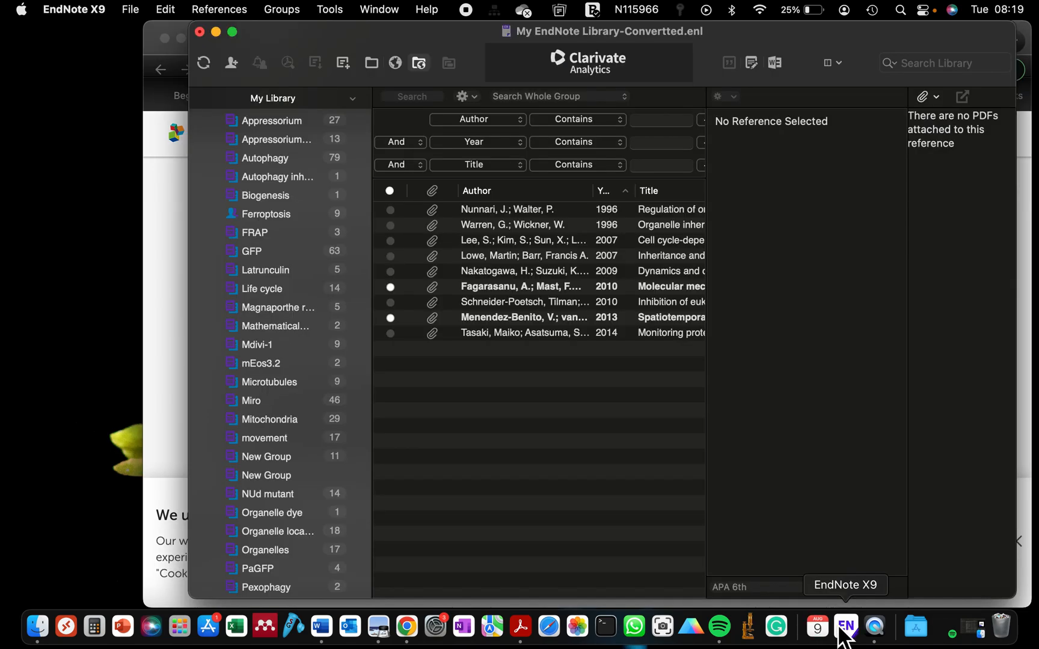
{"action": "left_click", "coordinate": [523, 333]}
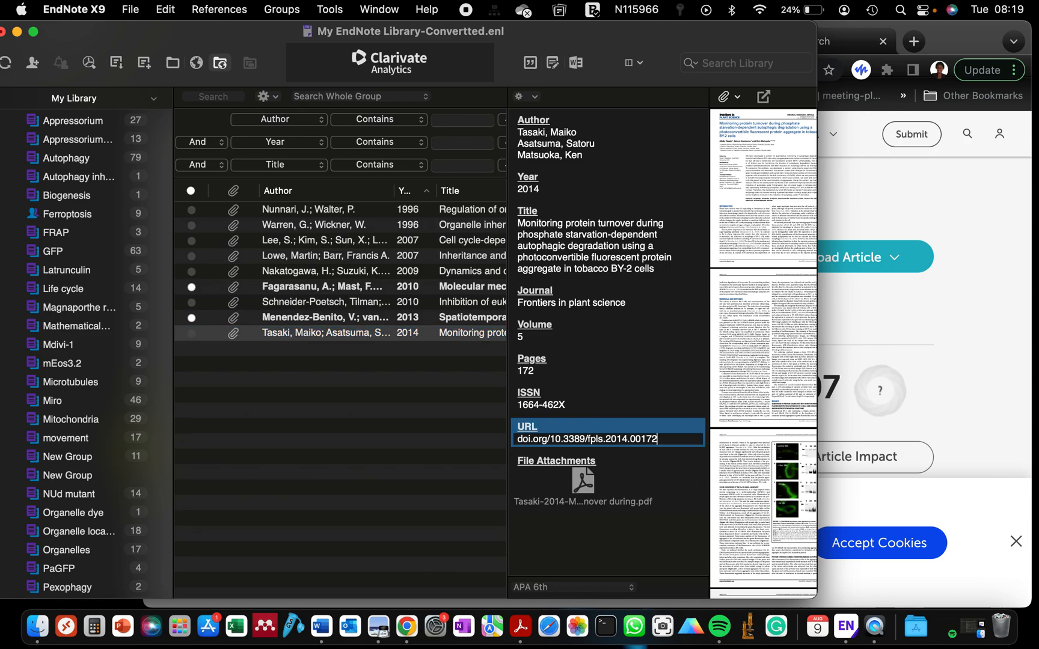
{"action": "mouse_move", "coordinate": [682, 450]}
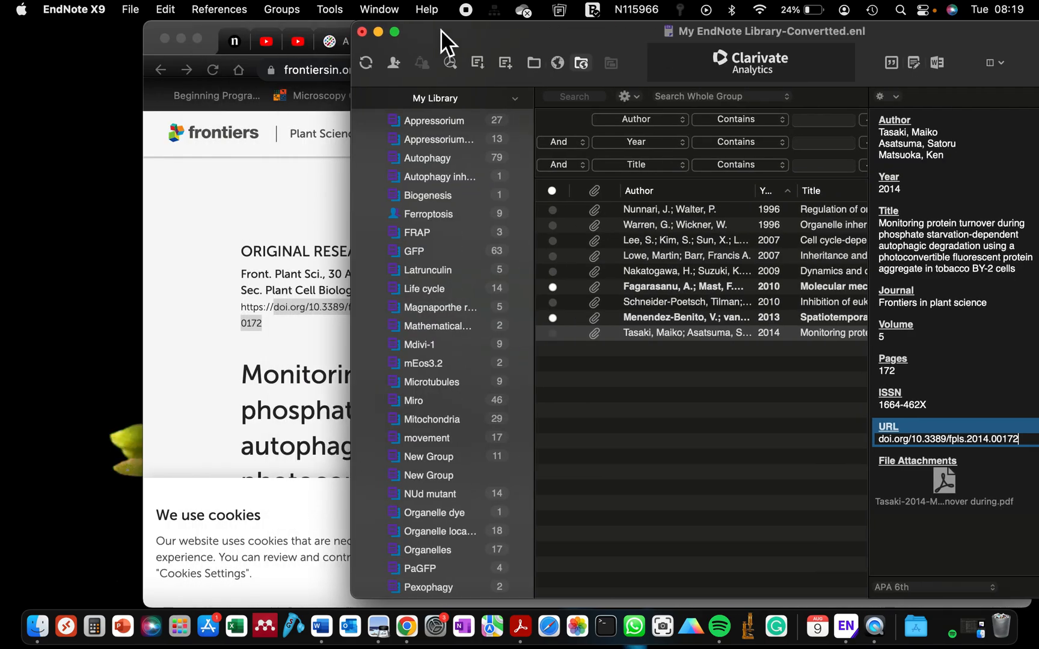
{"action": "left_click", "coordinate": [321, 625]}
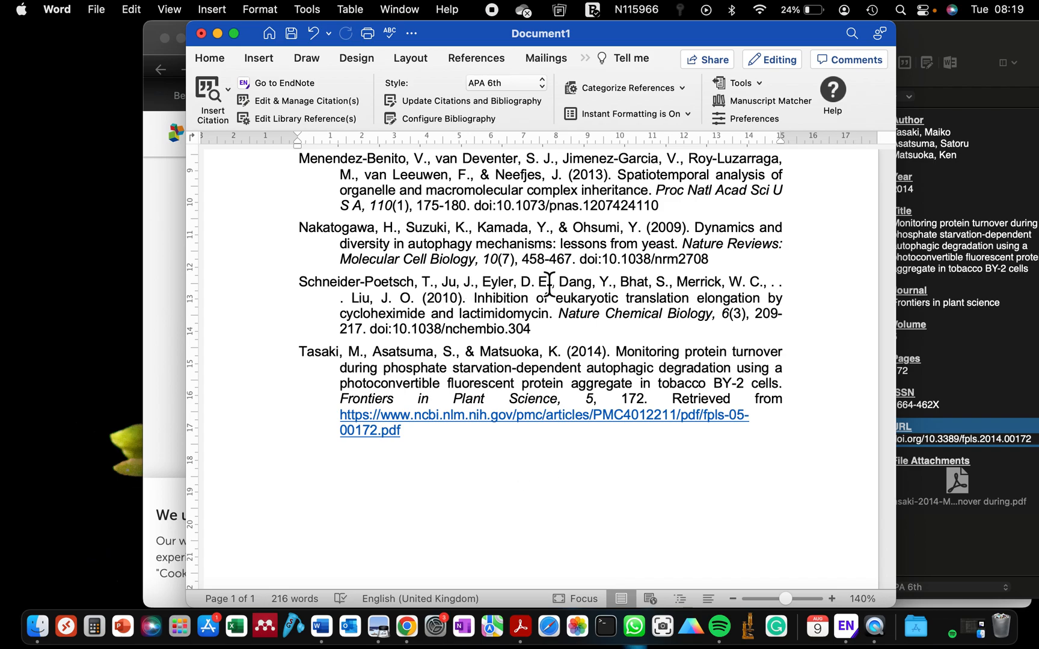
{"action": "double_click", "coordinate": [661, 259]}
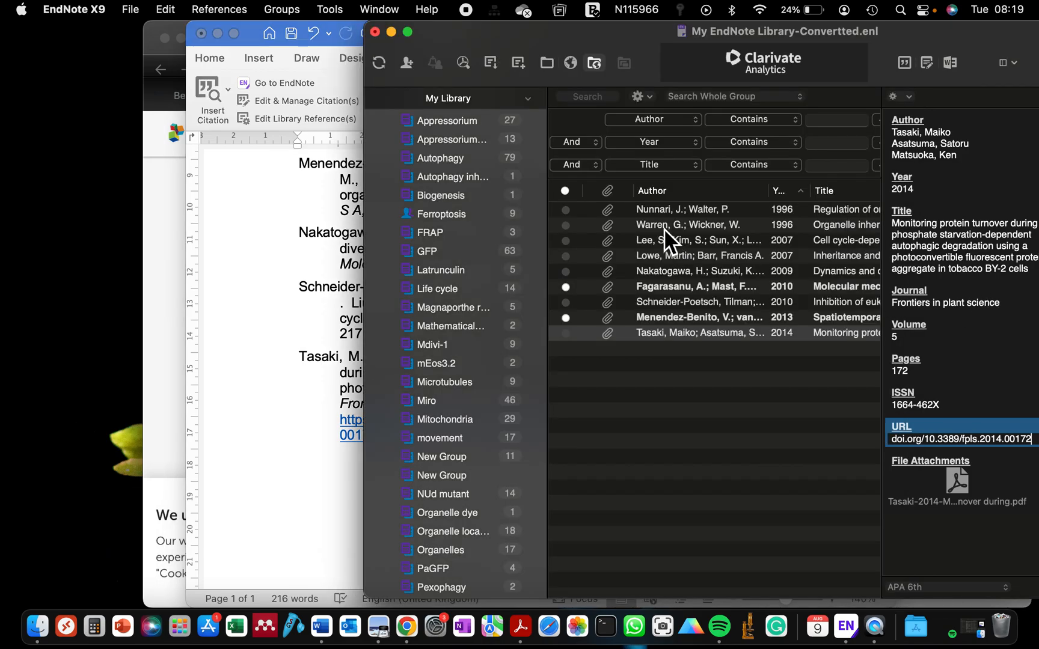
{"action": "mouse_move", "coordinate": [656, 268]}
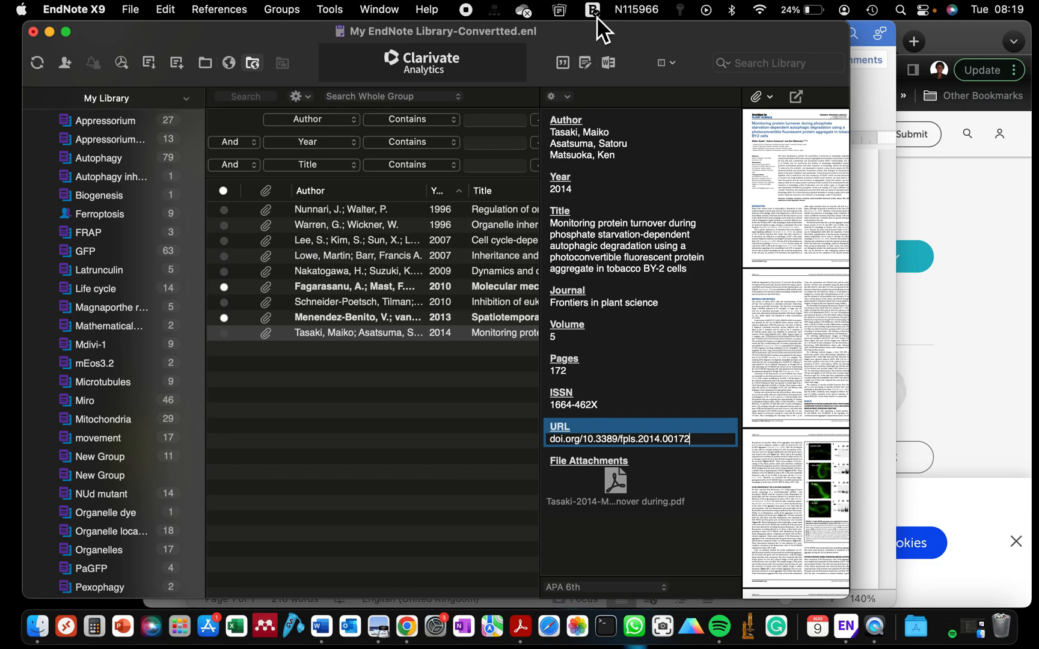
Step: Replace the Tasaki reference's URL with doi.org/10.3389/FPLS.2014.00172 and bring up its text options
{"action": "left_click", "coordinate": [358, 225]}
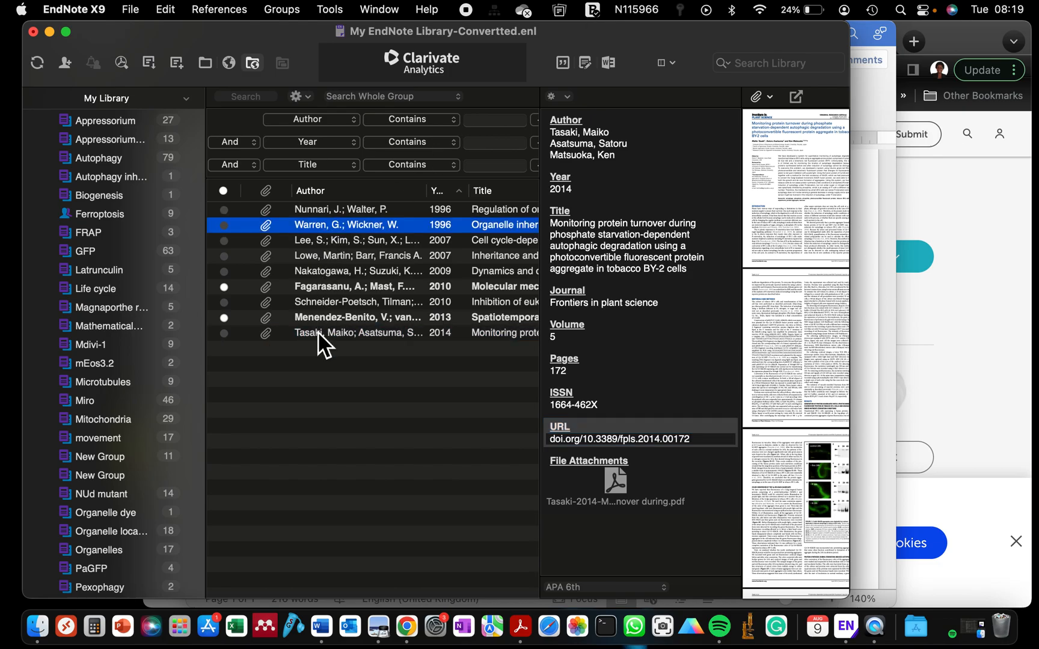
{"action": "left_click", "coordinate": [361, 225]}
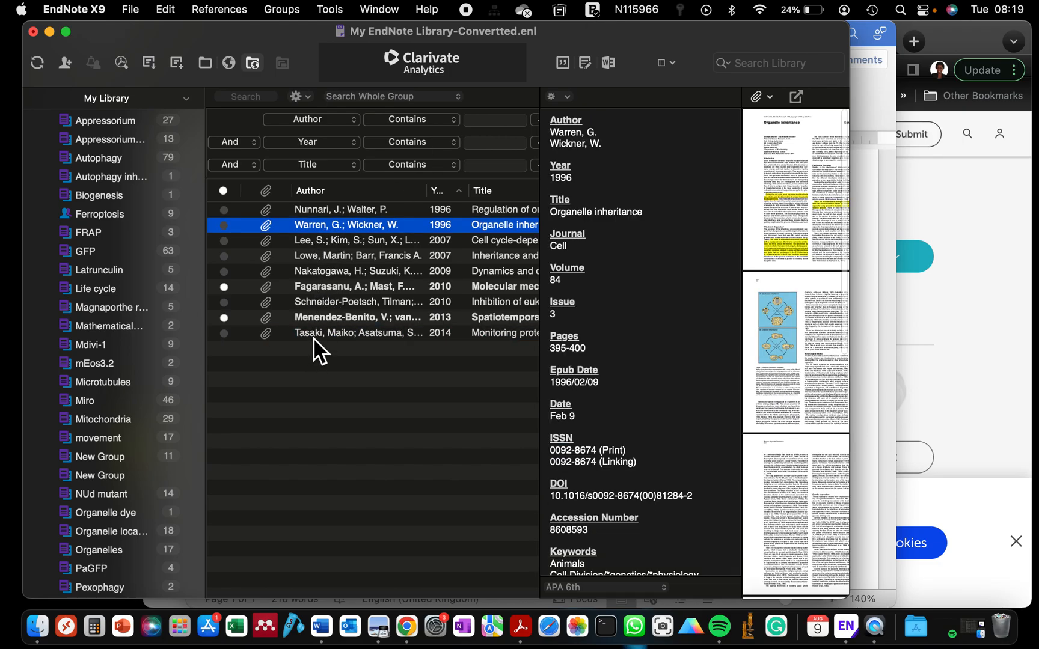
{"action": "left_click", "coordinate": [372, 333]}
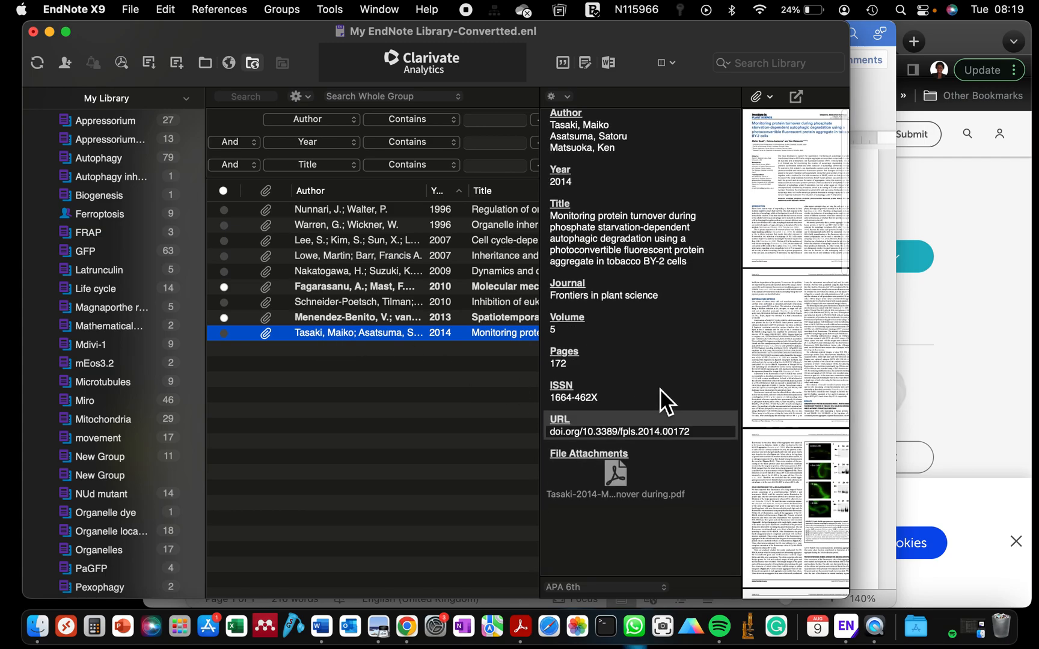
{"action": "left_click", "coordinate": [619, 439]}
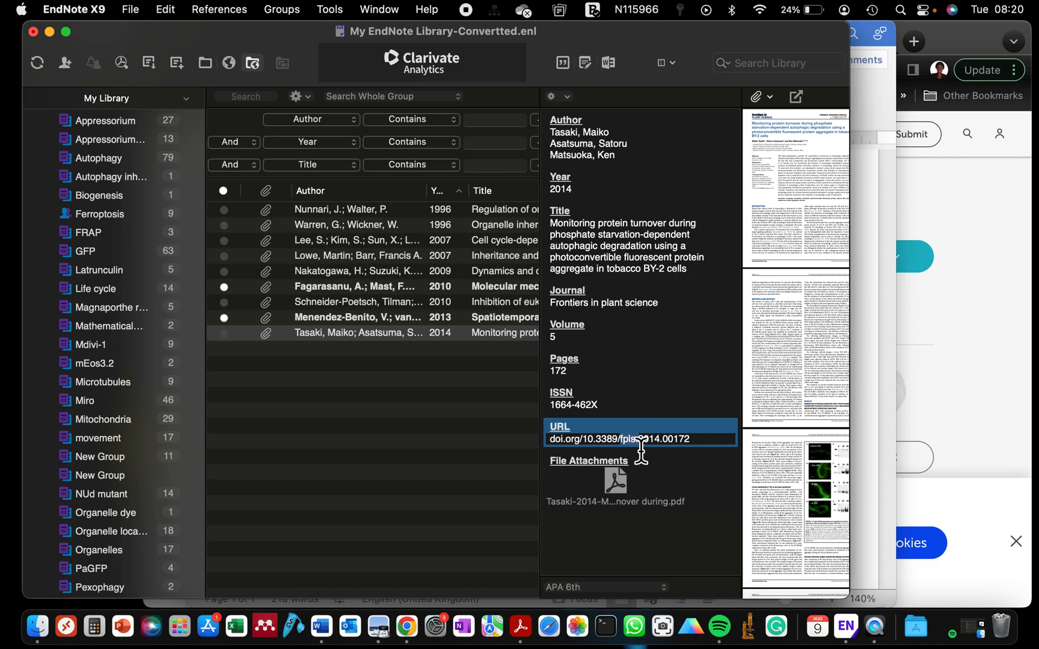
{"action": "left_click", "coordinate": [640, 482]}
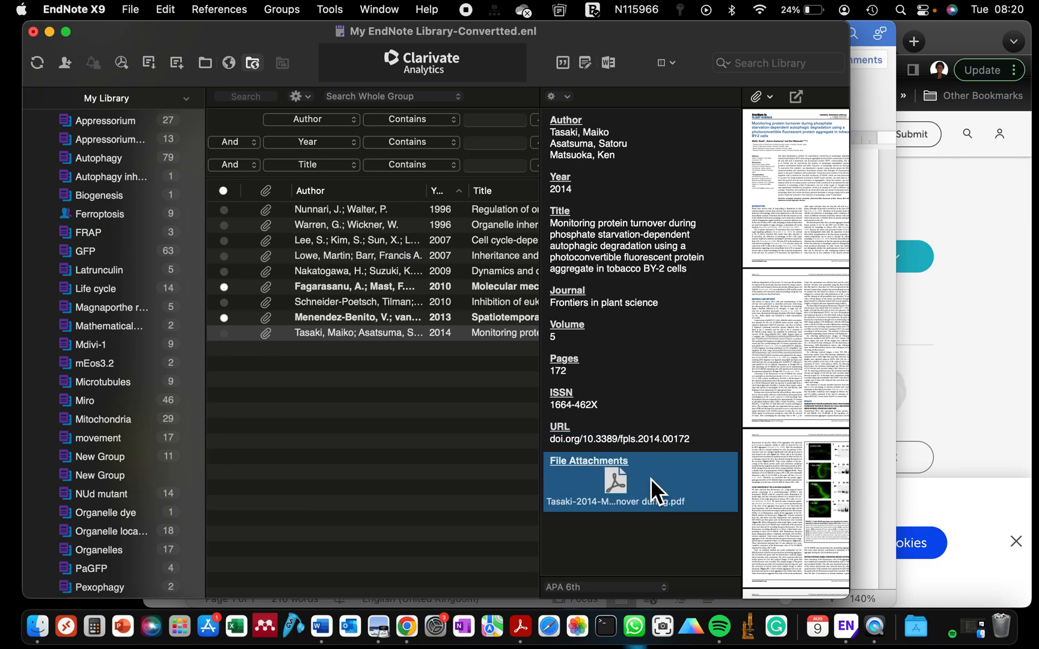
{"action": "left_click", "coordinate": [619, 439]}
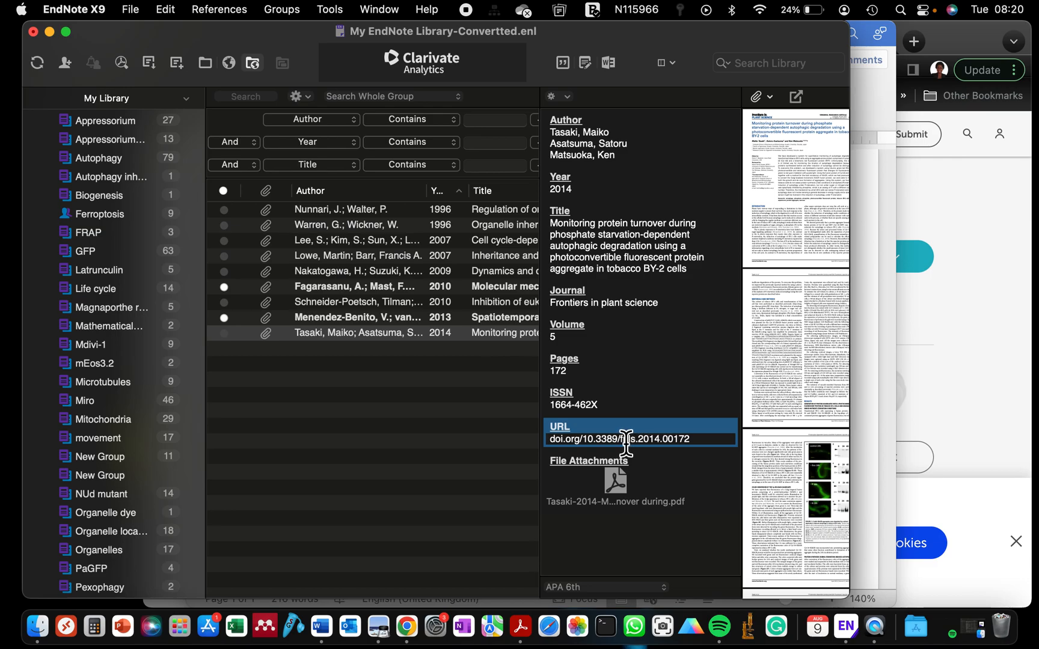
{"action": "mouse_move", "coordinate": [641, 442]}
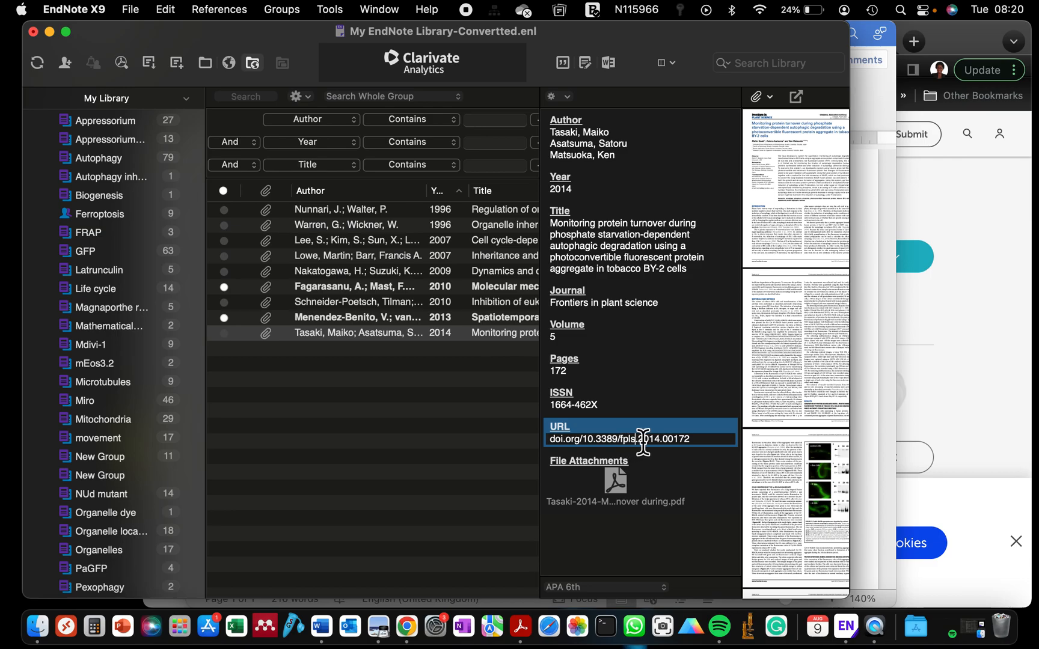
{"action": "mouse_move", "coordinate": [629, 443]}
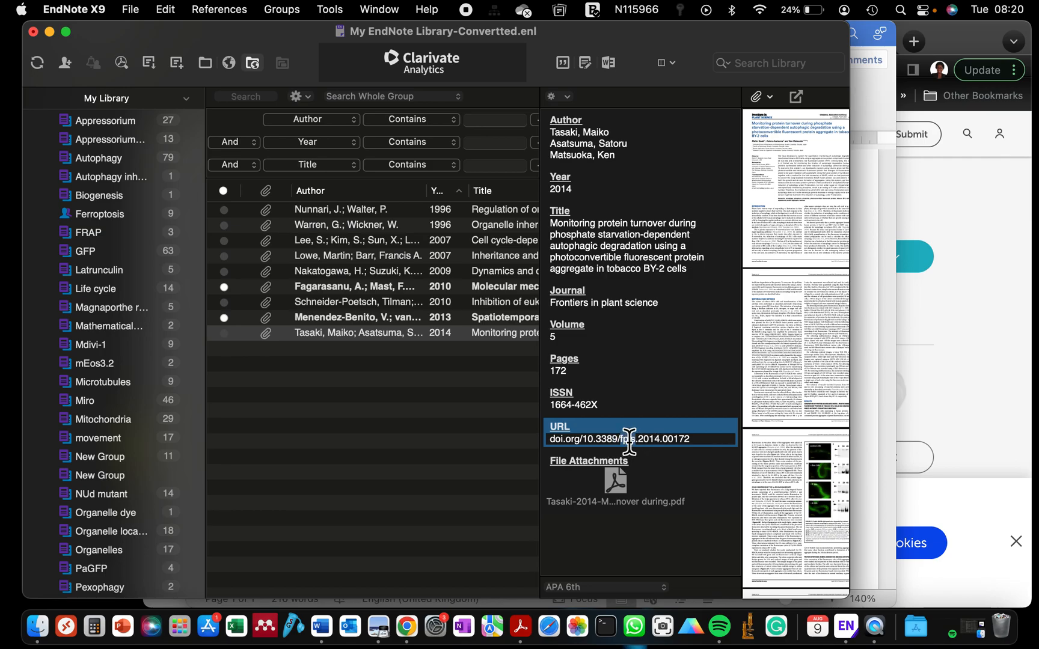
{"action": "right_click", "coordinate": [627, 439]}
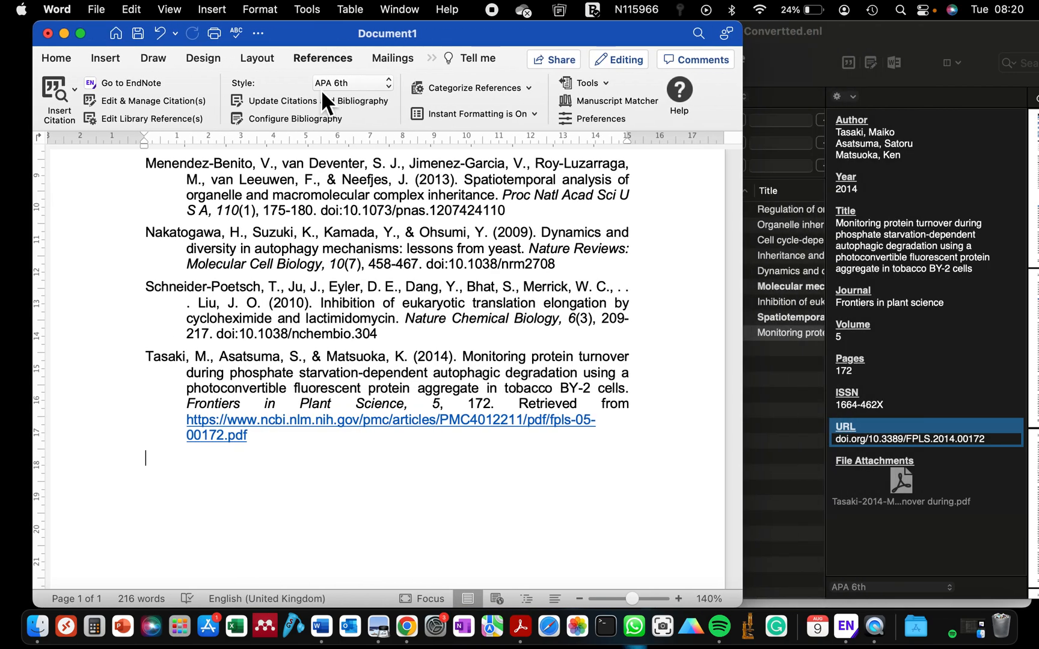
Step: Update Citations and Bibliography so Tasaki shows its doi.org address and PNAS is spelled out in full
{"action": "left_click", "coordinate": [282, 101]}
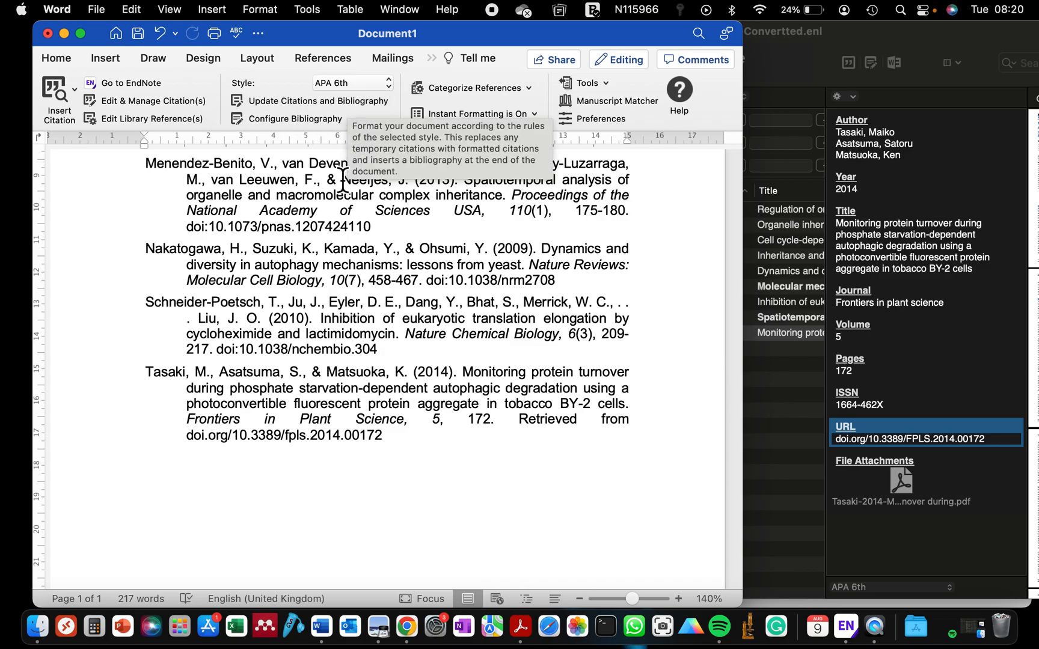
{"action": "scroll", "scroll_direction": "down", "scroll_amount": 3}
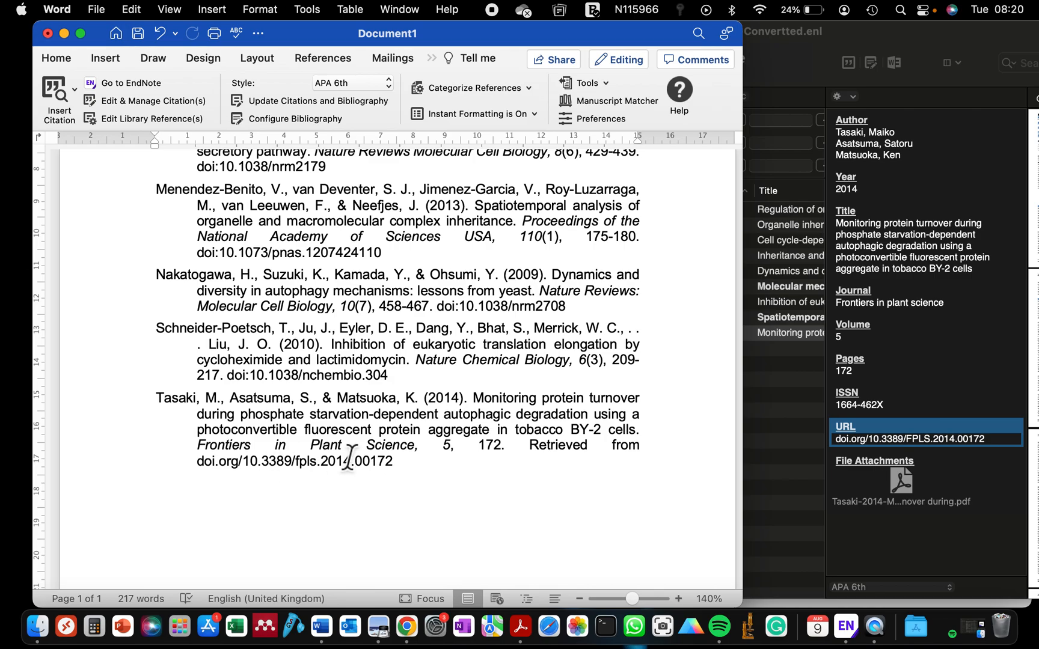
{"action": "left_click_drag", "start_coordinate": [155, 398], "coordinate": [392, 461]}
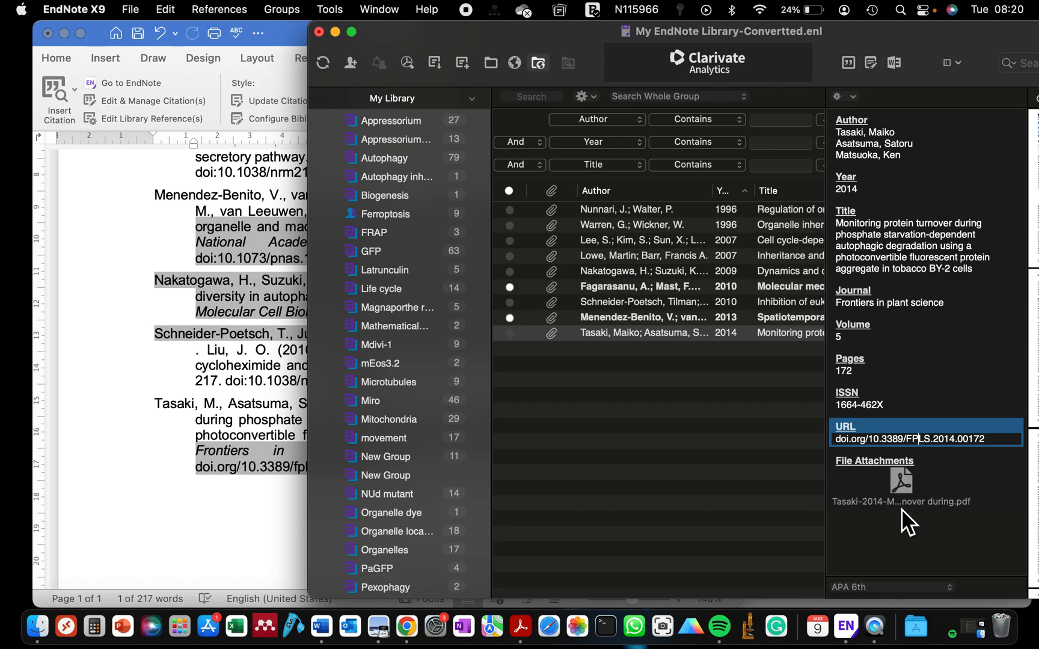
{"action": "left_click", "coordinate": [642, 256]}
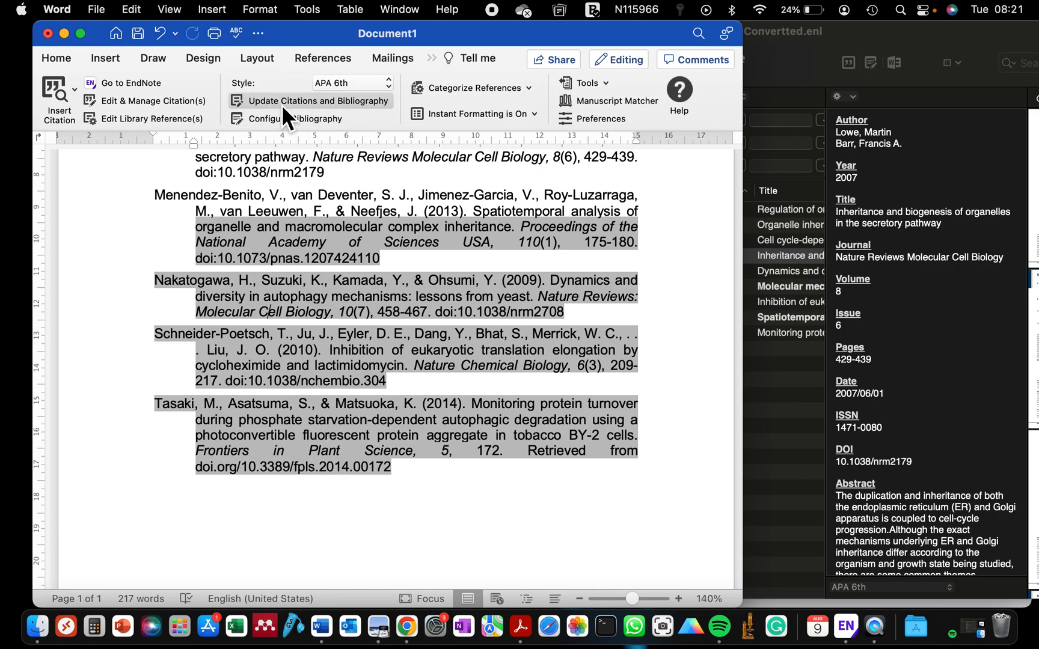
{"action": "left_click", "coordinate": [309, 101]}
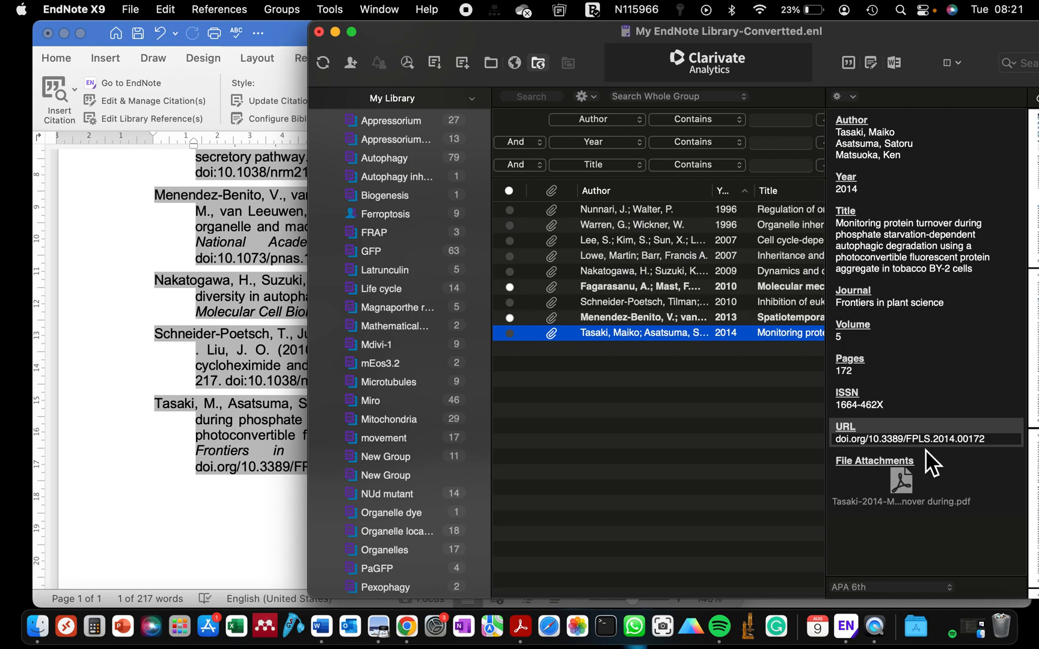
{"action": "mouse_move", "coordinate": [680, 365]}
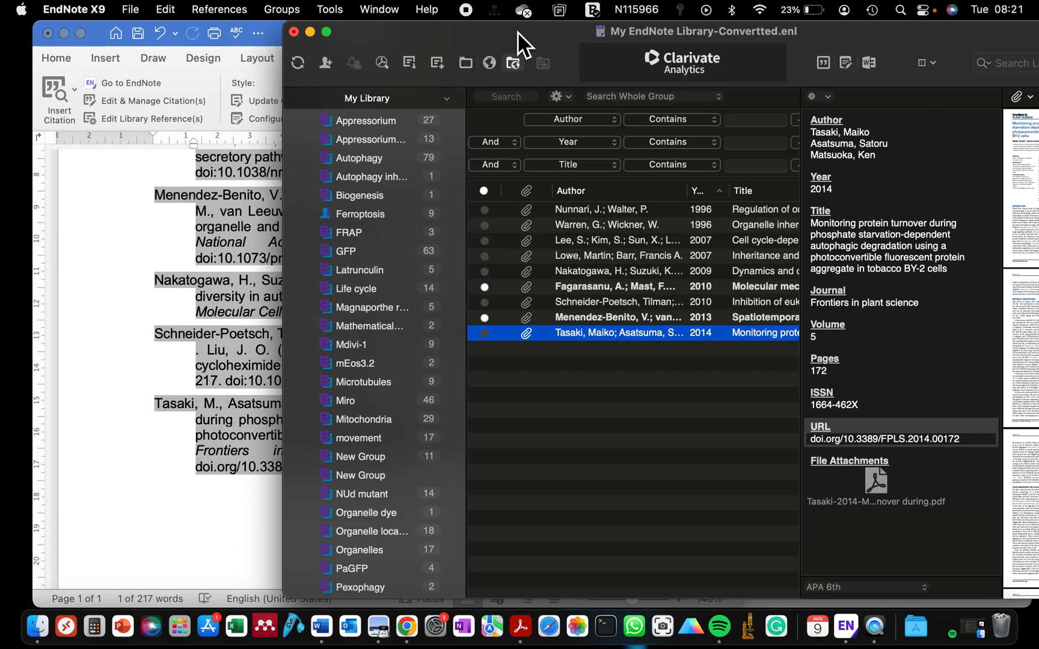
Step: Select FPLS in the Tasaki URL field and bring up Transformations to make it lower case
{"action": "left_click", "coordinate": [619, 302]}
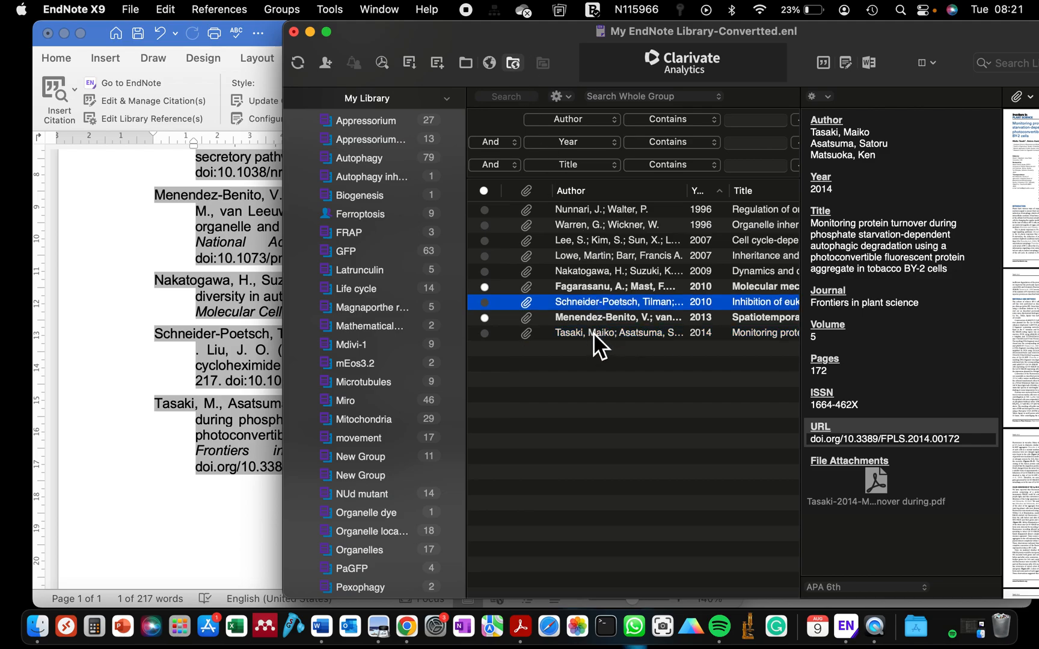
{"action": "left_click", "coordinate": [618, 302]}
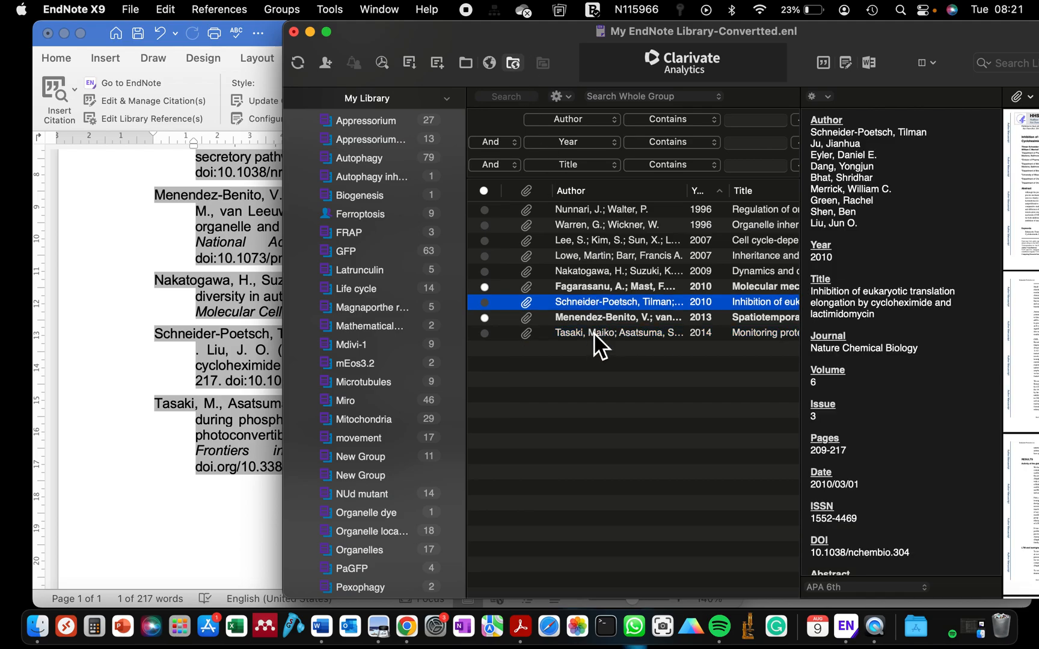
{"action": "left_click", "coordinate": [619, 333]}
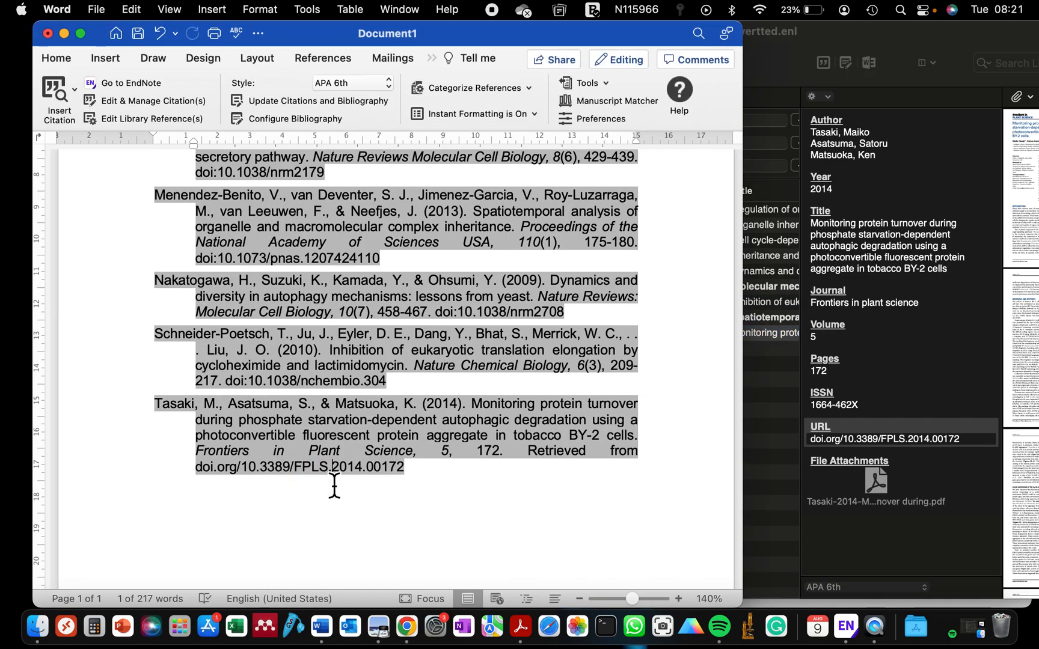
{"action": "mouse_move", "coordinate": [311, 384]}
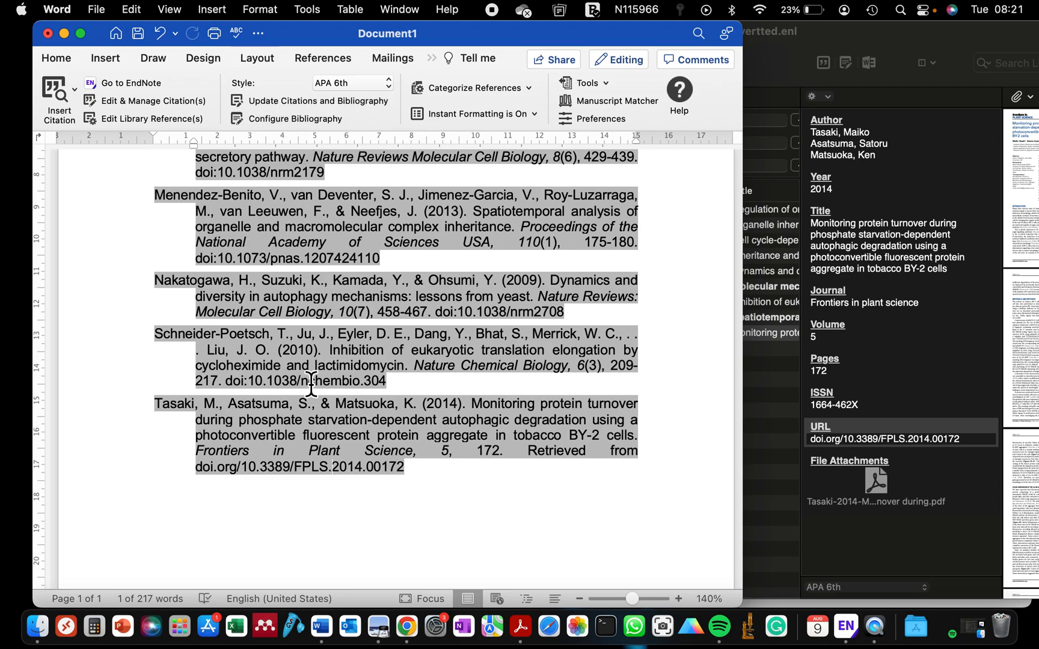
{"action": "left_click", "coordinate": [345, 472]}
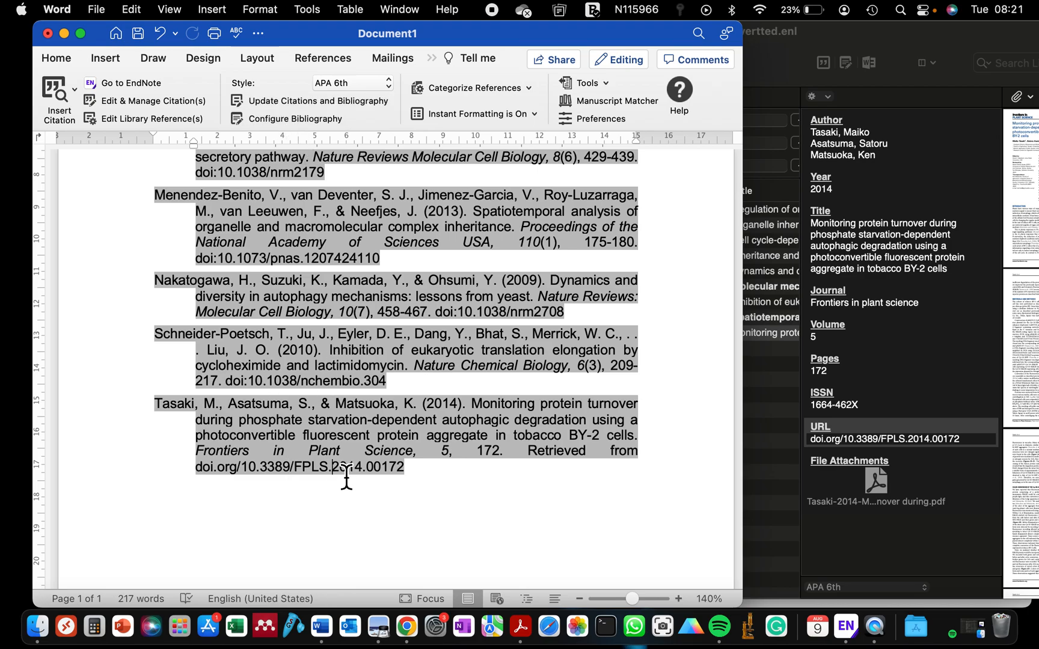
{"action": "mouse_move", "coordinate": [325, 470]}
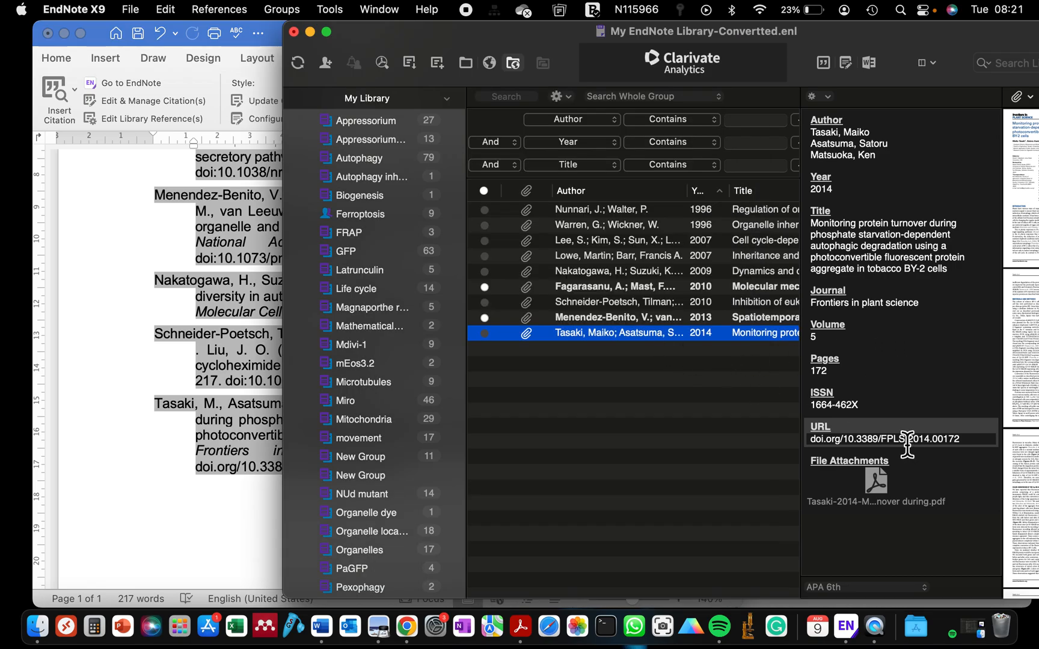
{"action": "left_click", "coordinate": [901, 439]}
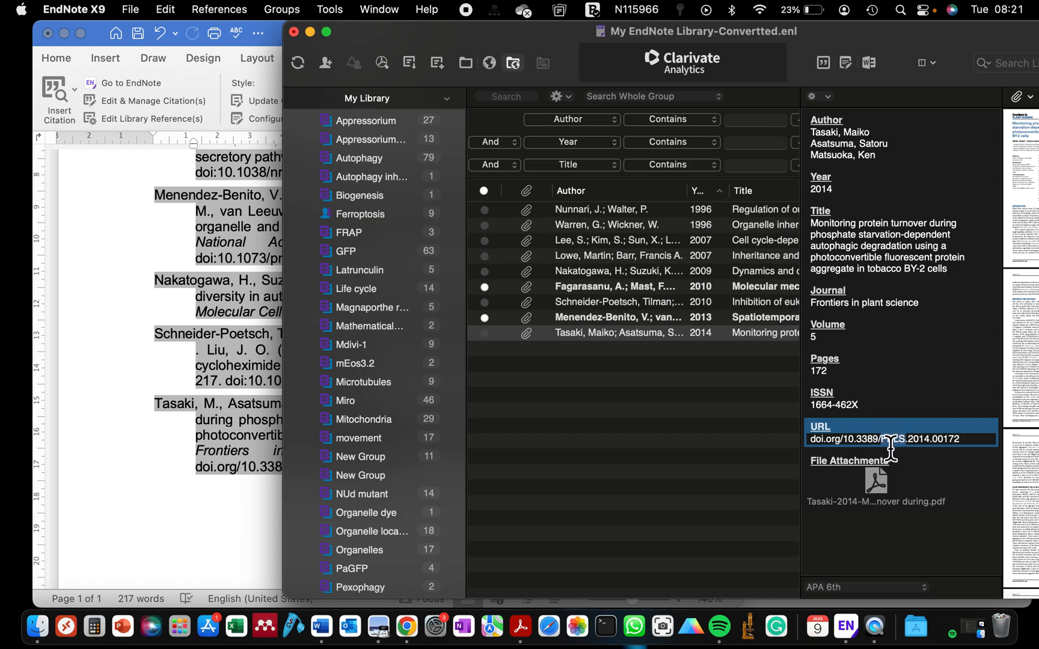
{"action": "right_click", "coordinate": [891, 439]}
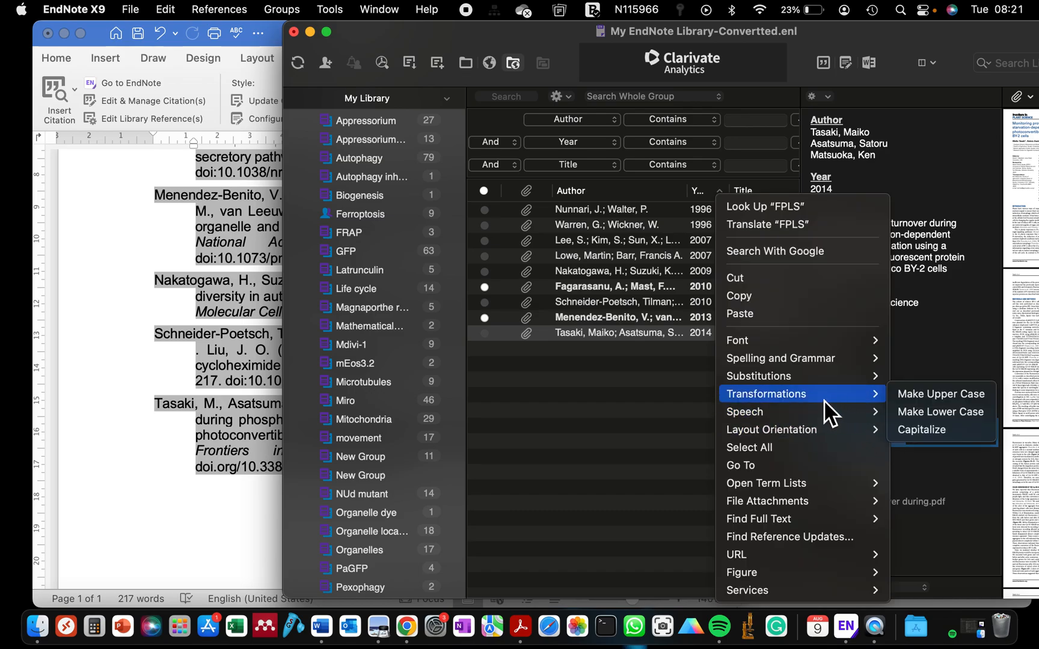
{"action": "mouse_move", "coordinate": [940, 411]}
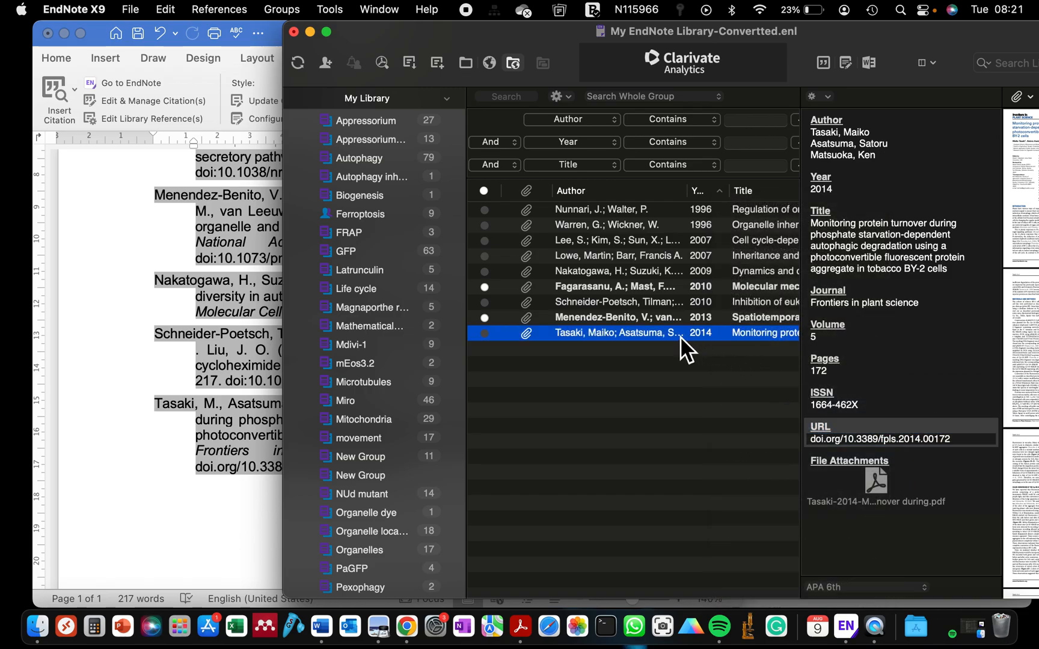
{"action": "mouse_move", "coordinate": [615, 355]}
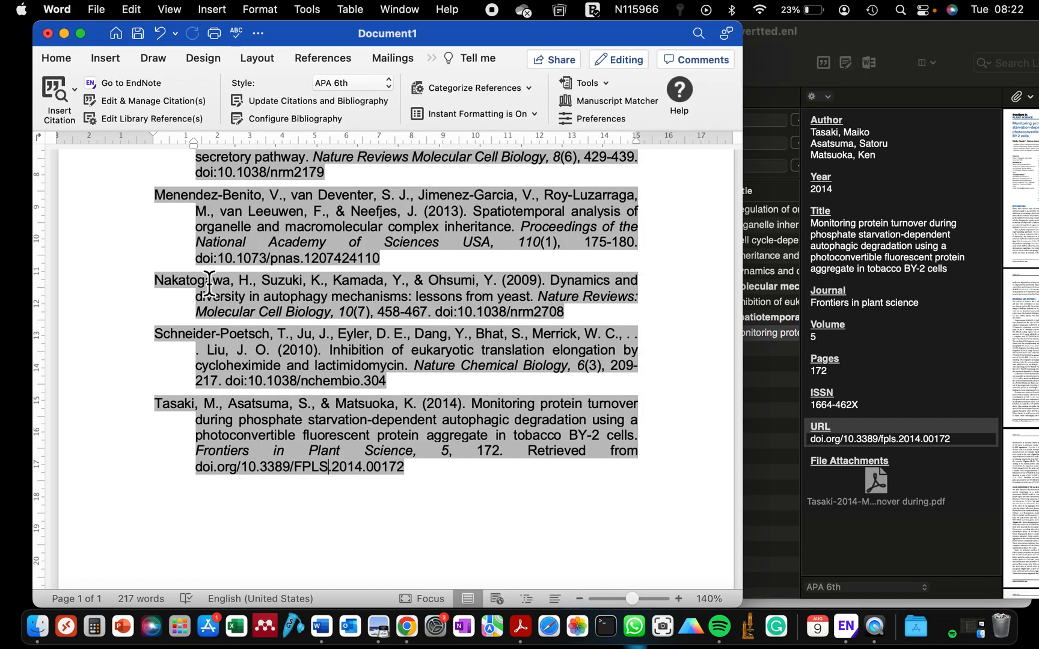
Step: Update citations and bibliography so the Tasaki entry ends with lower-case doi.org/10.3389/fpls.2014.00172
{"action": "left_click", "coordinate": [311, 101]}
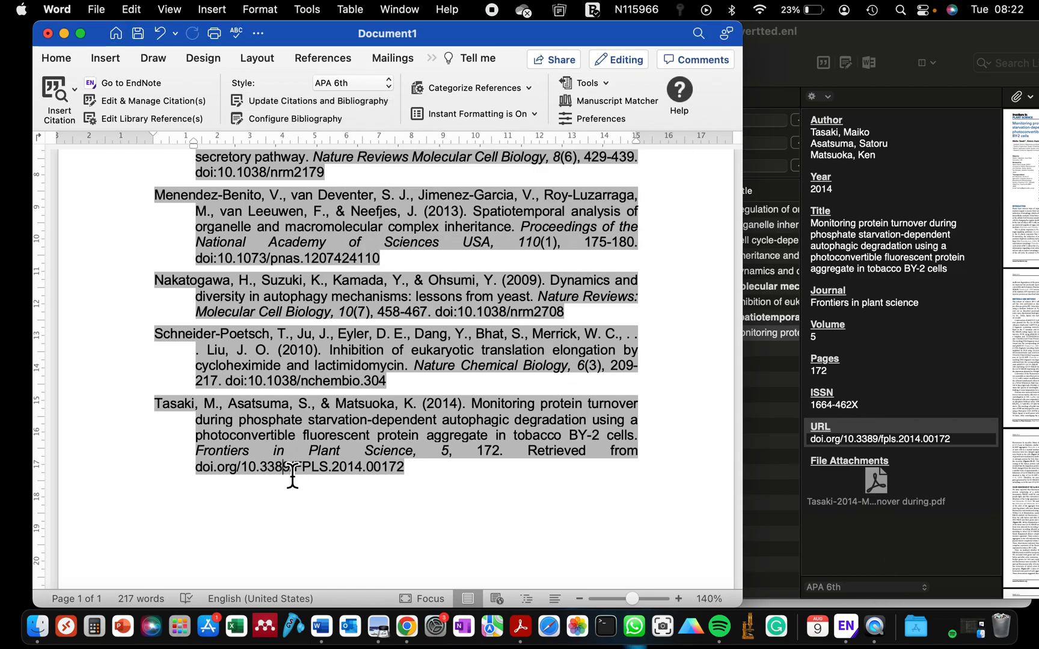
{"action": "double_click", "coordinate": [320, 467]}
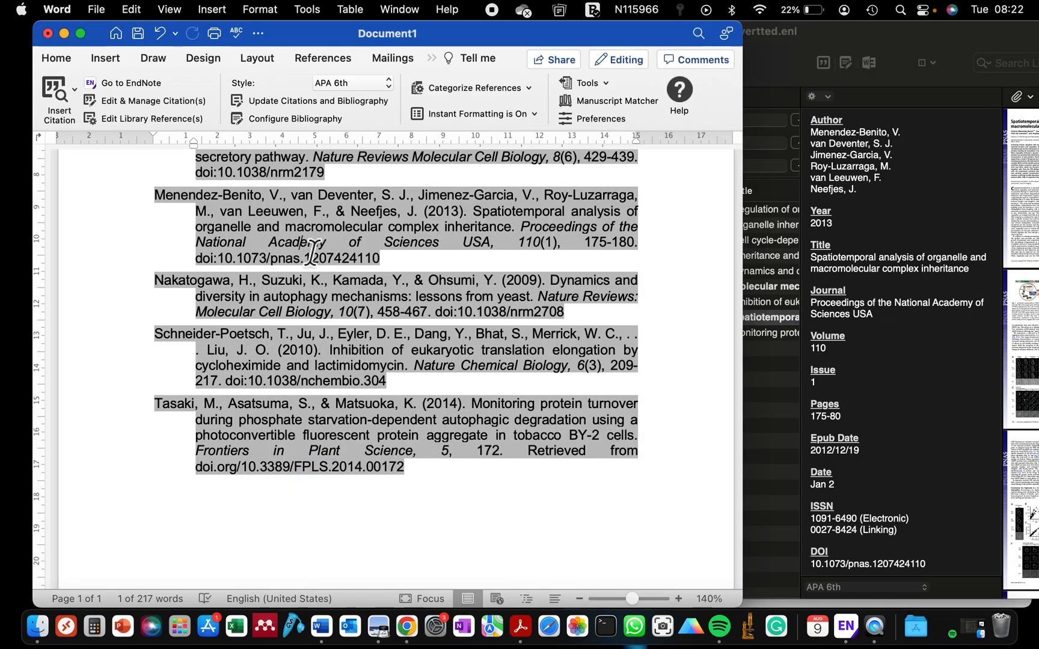
{"action": "left_click", "coordinate": [311, 101]}
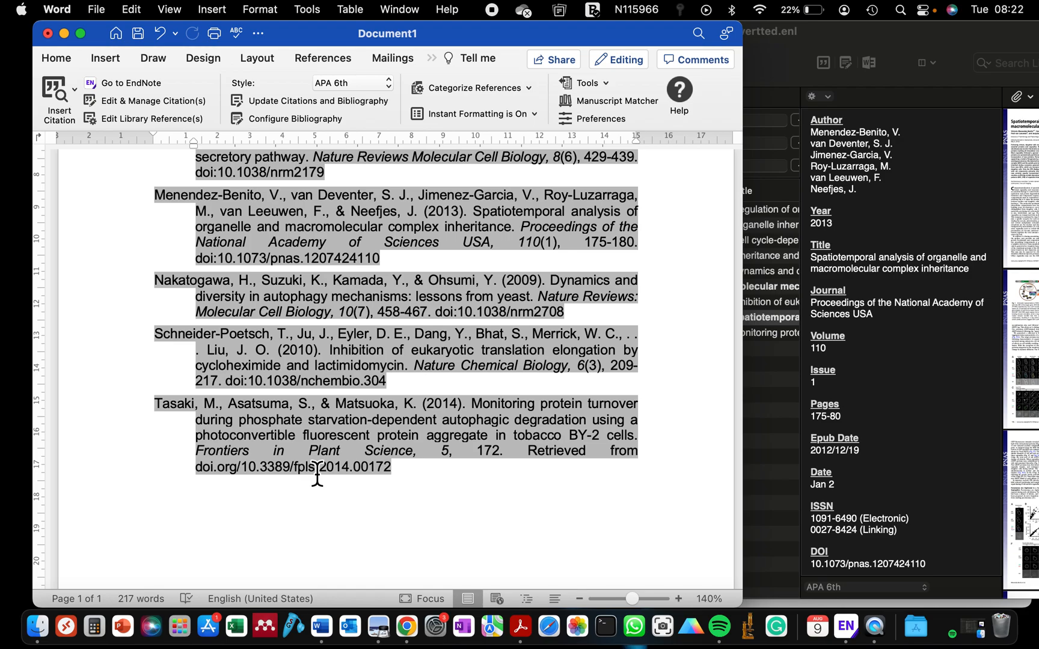
{"action": "double_click", "coordinate": [303, 467]}
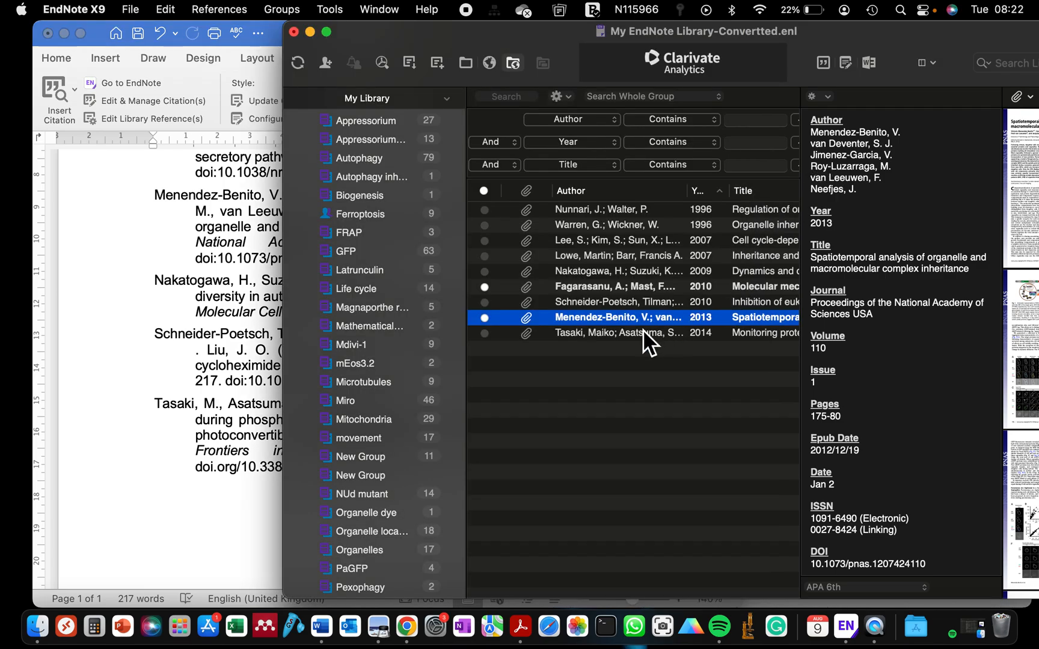
Step: Check the Menendez-Benito reference in the bibliography, then deselect the entries
{"action": "left_click", "coordinate": [619, 333]}
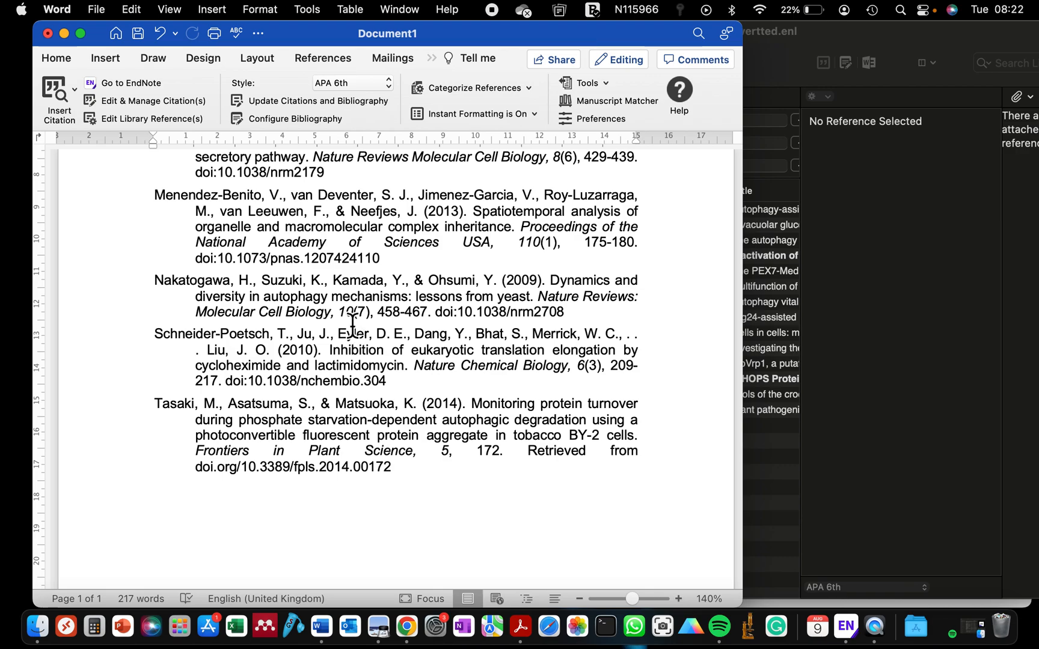
{"action": "left_click", "coordinate": [154, 490]}
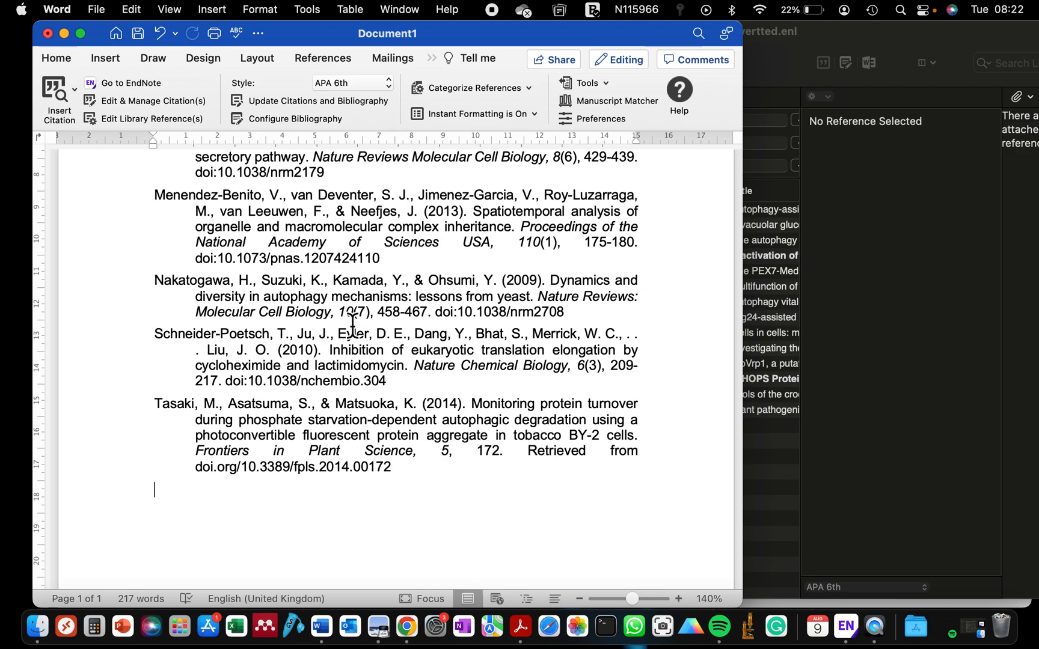